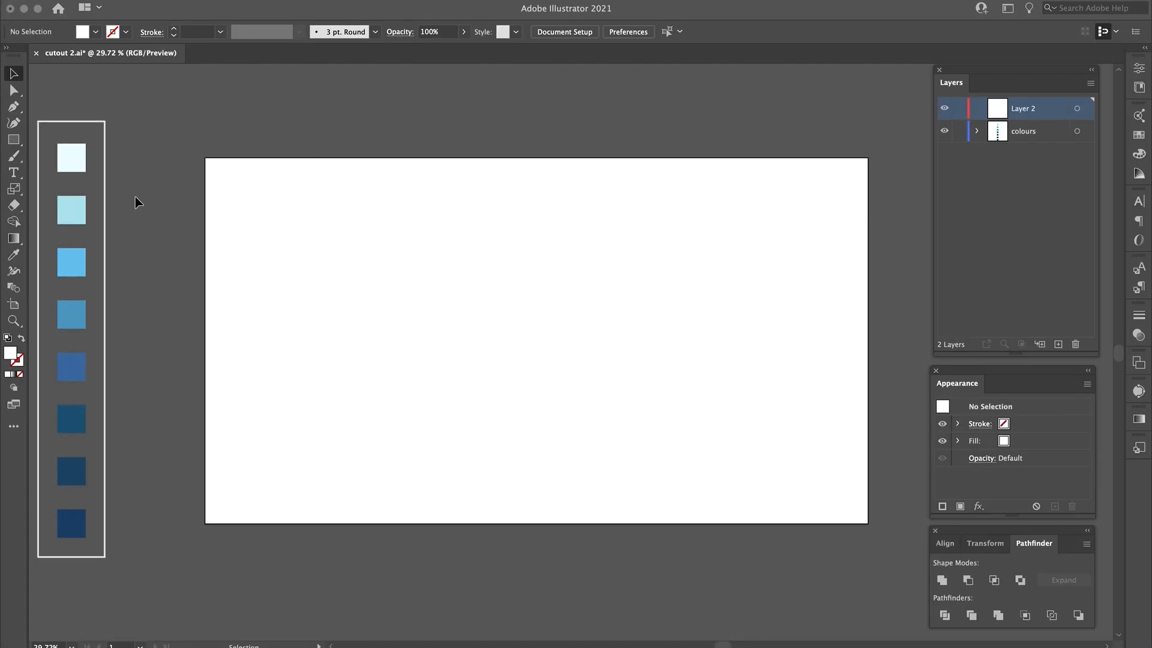
mouse_move(123, 399)
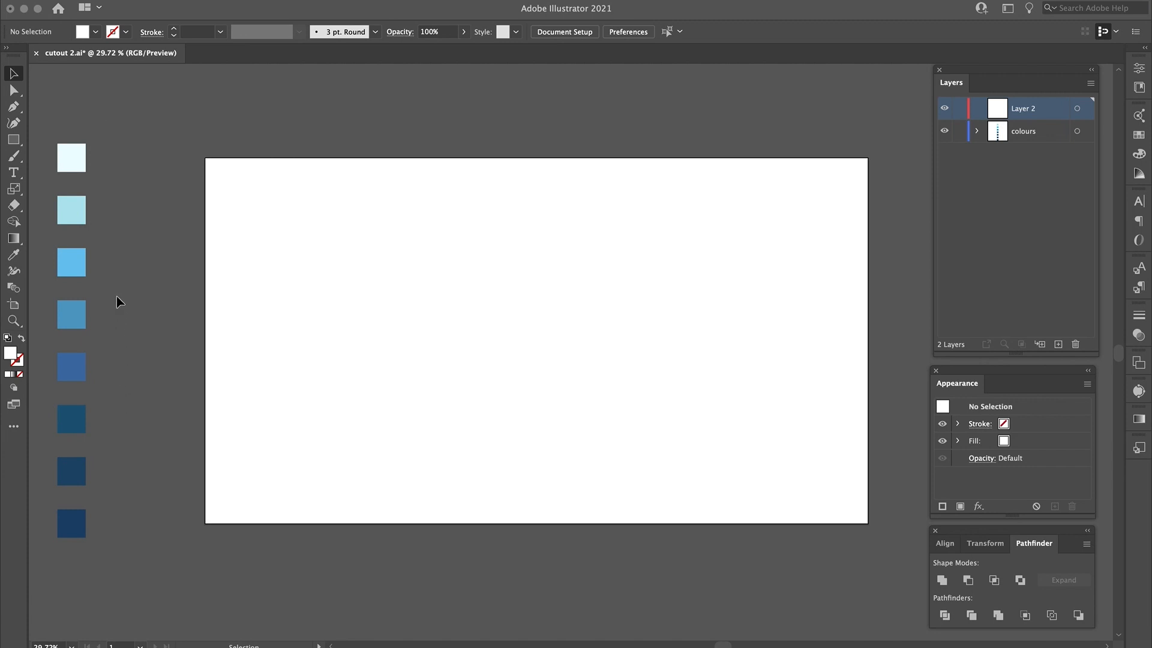
mouse_move(172, 280)
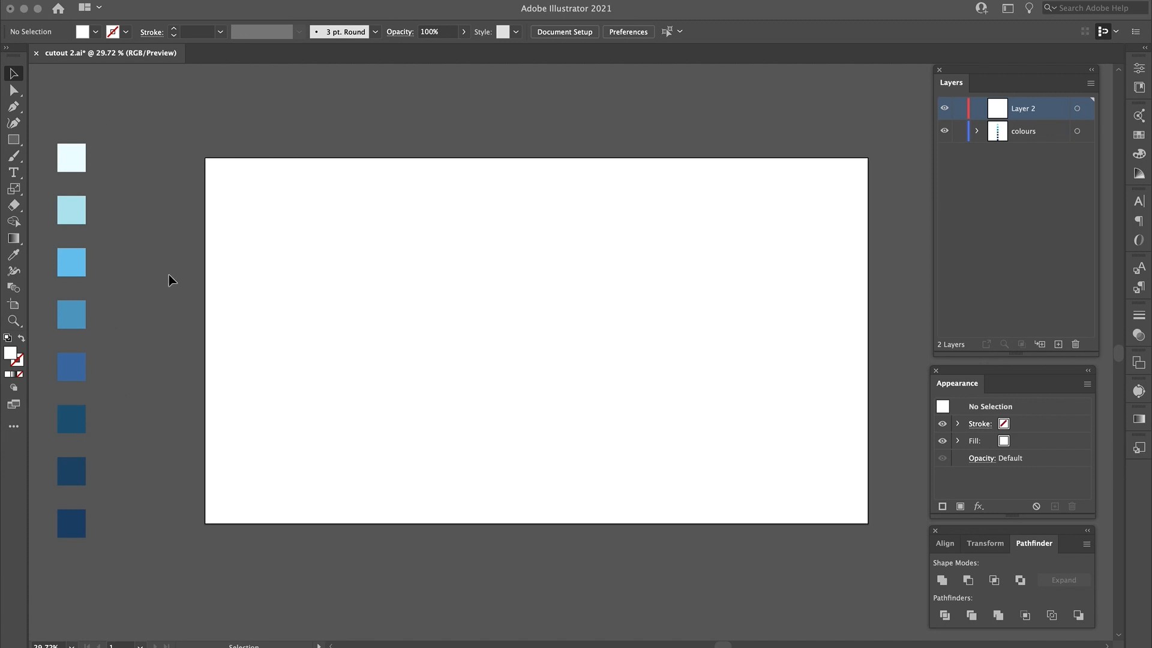
mouse_move(221, 253)
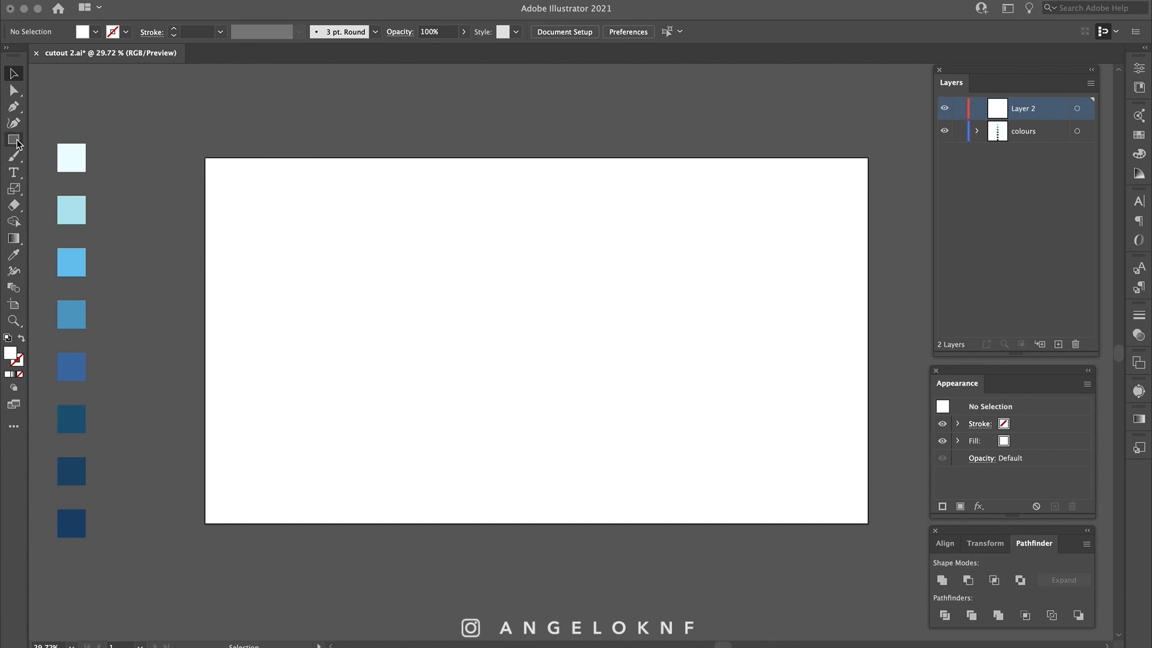
Step: Draw a white artboard-sized rectangle, stack eight copies, and select the bottom one in Layers
drag(207, 159, 235, 188)
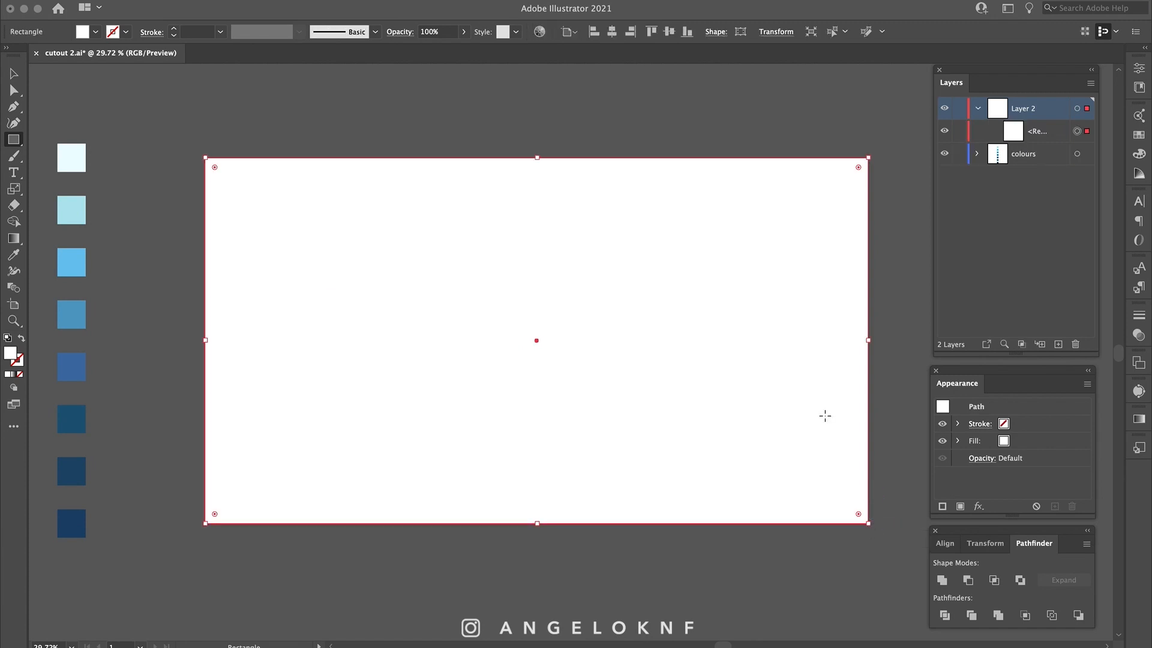
drag(70, 420, 820, 417)
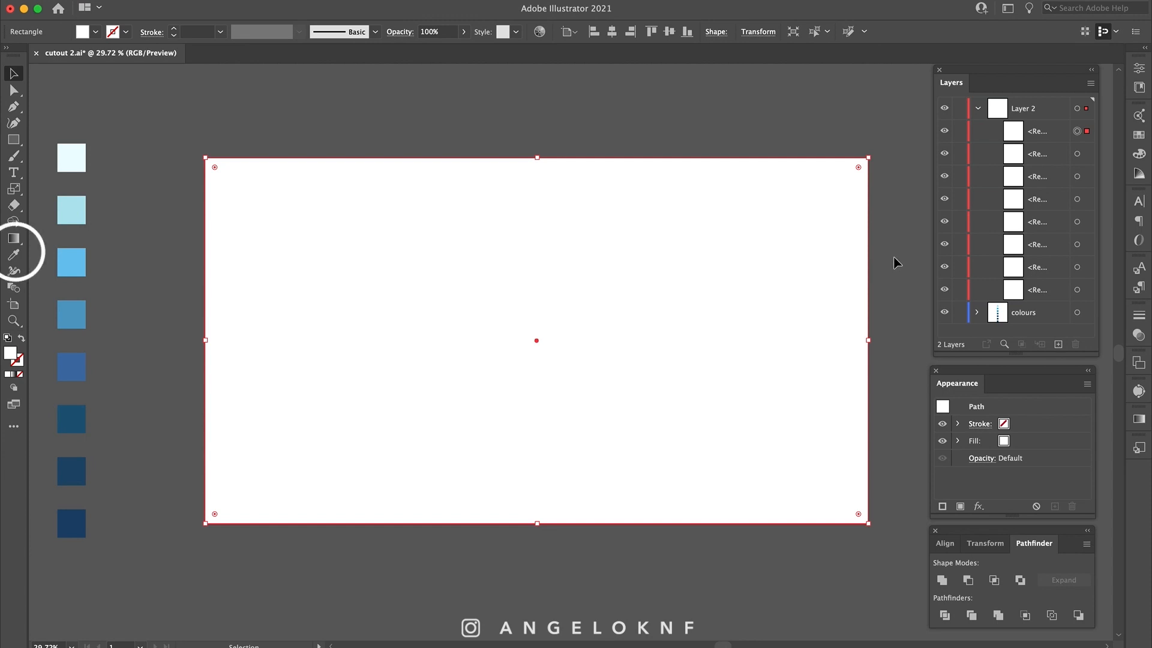
click(1036, 289)
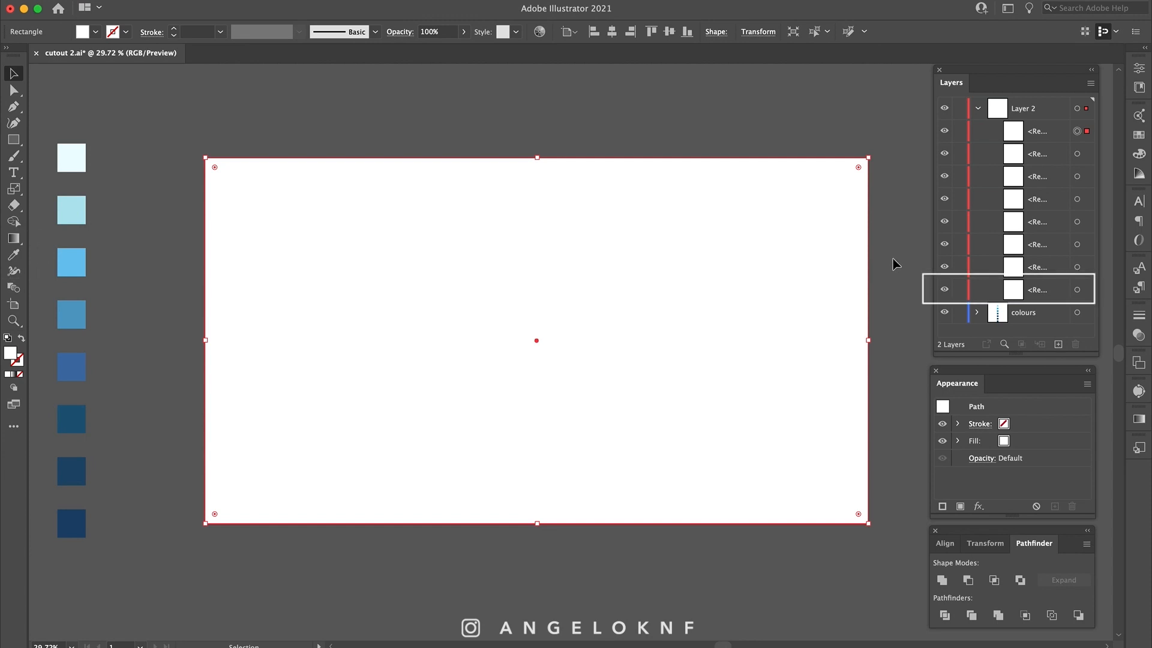
mouse_move(1095, 295)
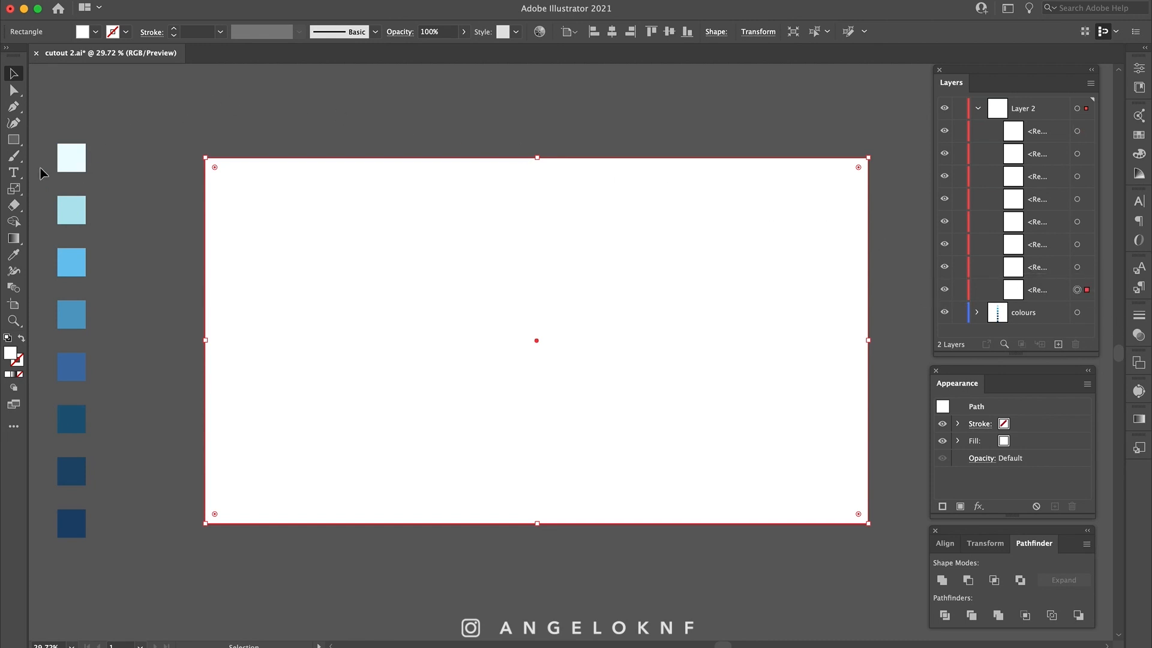
Step: Sample swatch blues with the Eyedropper: darkest for the bottom rectangle, lighter for those above
click(13, 254)
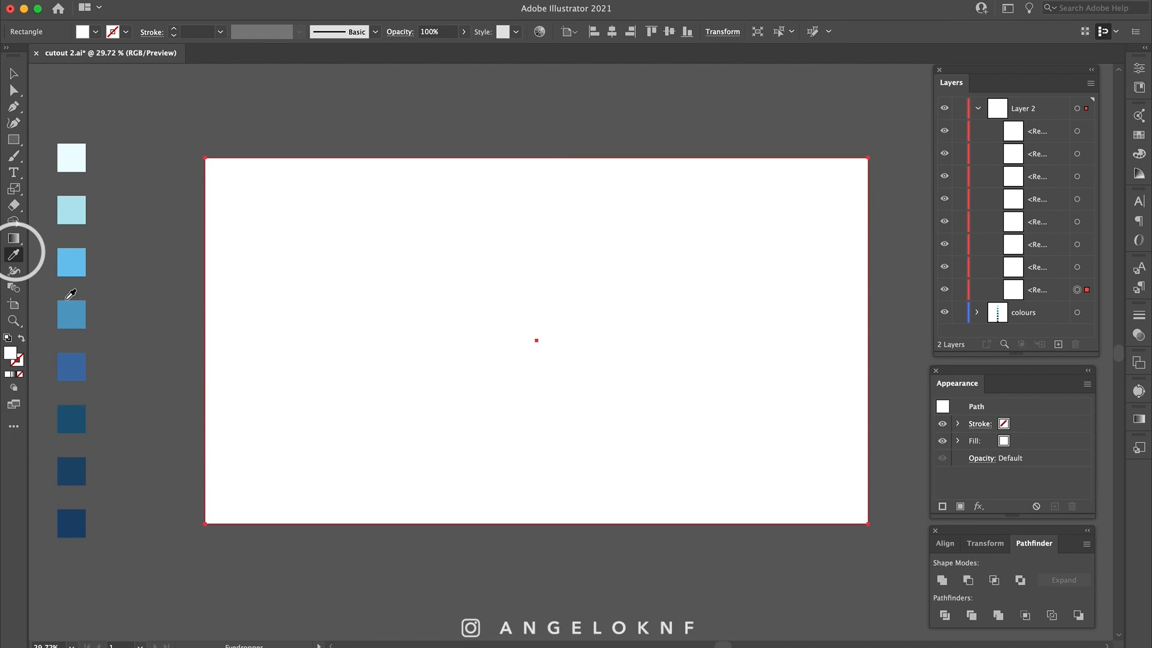
click(71, 523)
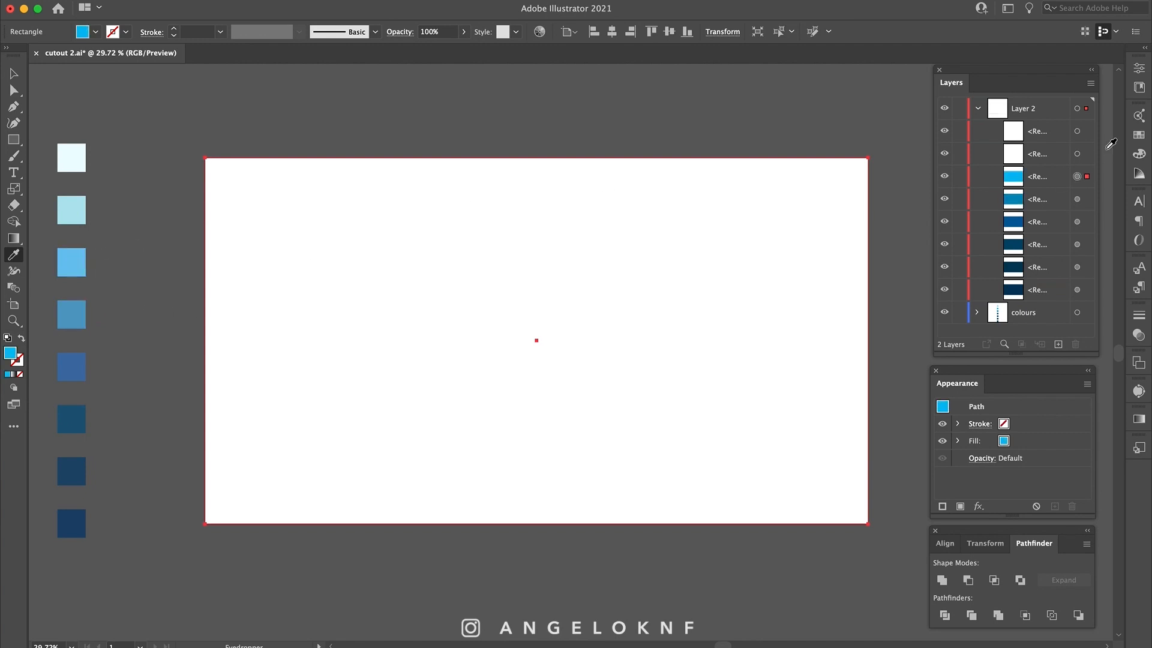
click(71, 157)
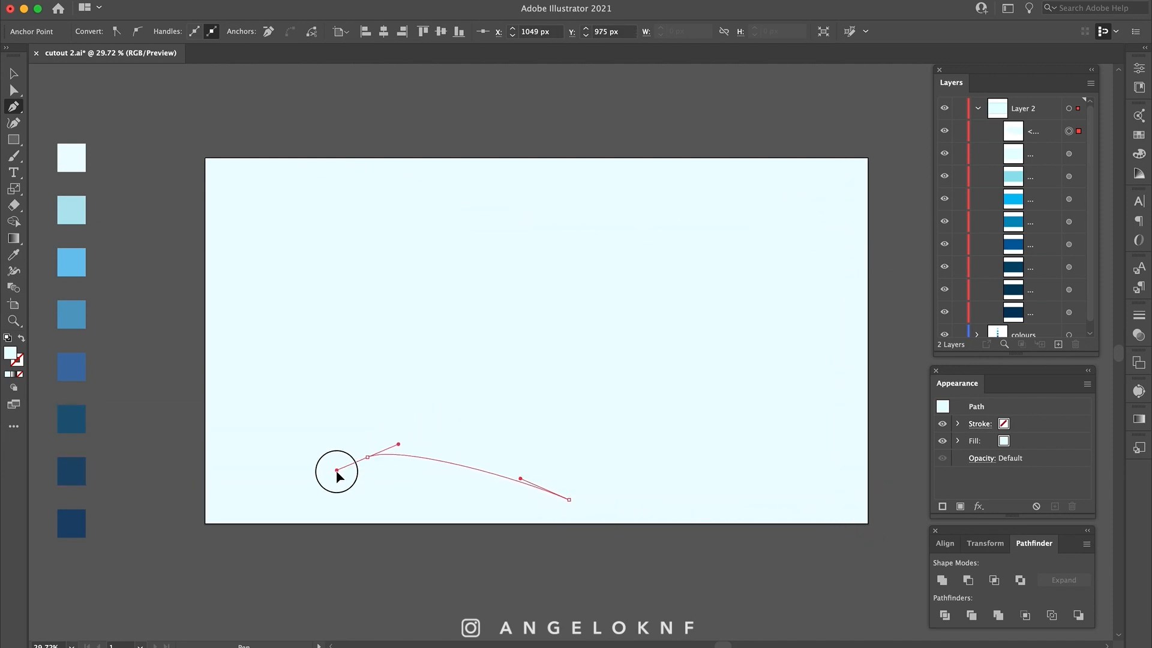
Step: Pen a closed wavy path inset from the artboard edges over the palest rectangle
click(273, 184)
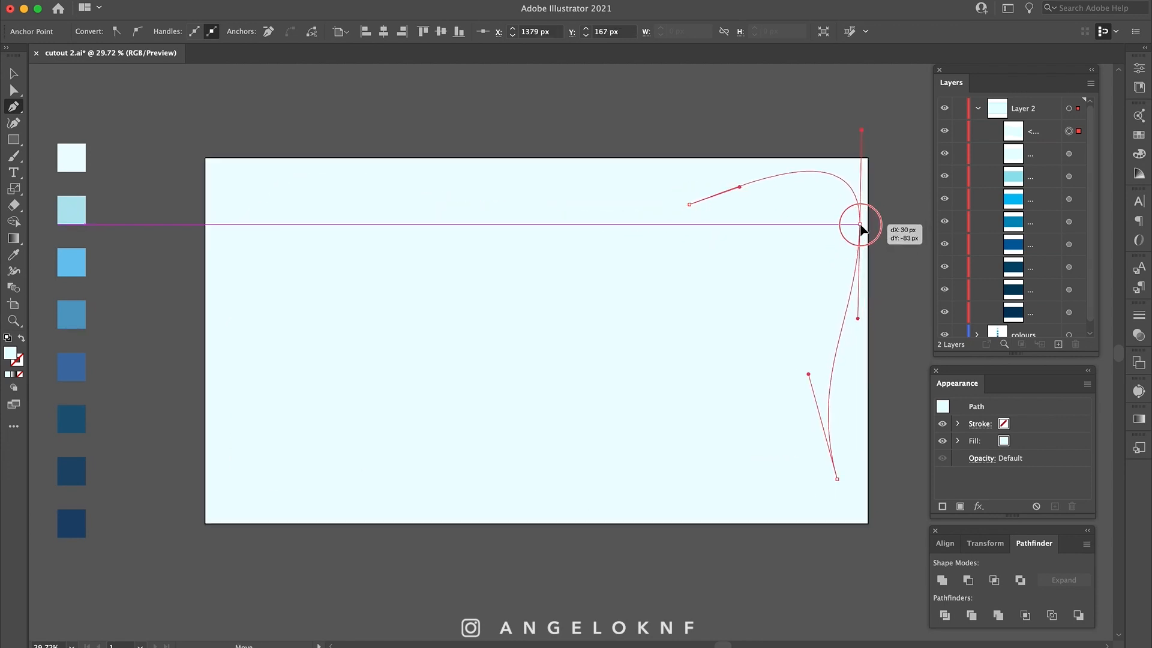
drag(862, 224, 879, 280)
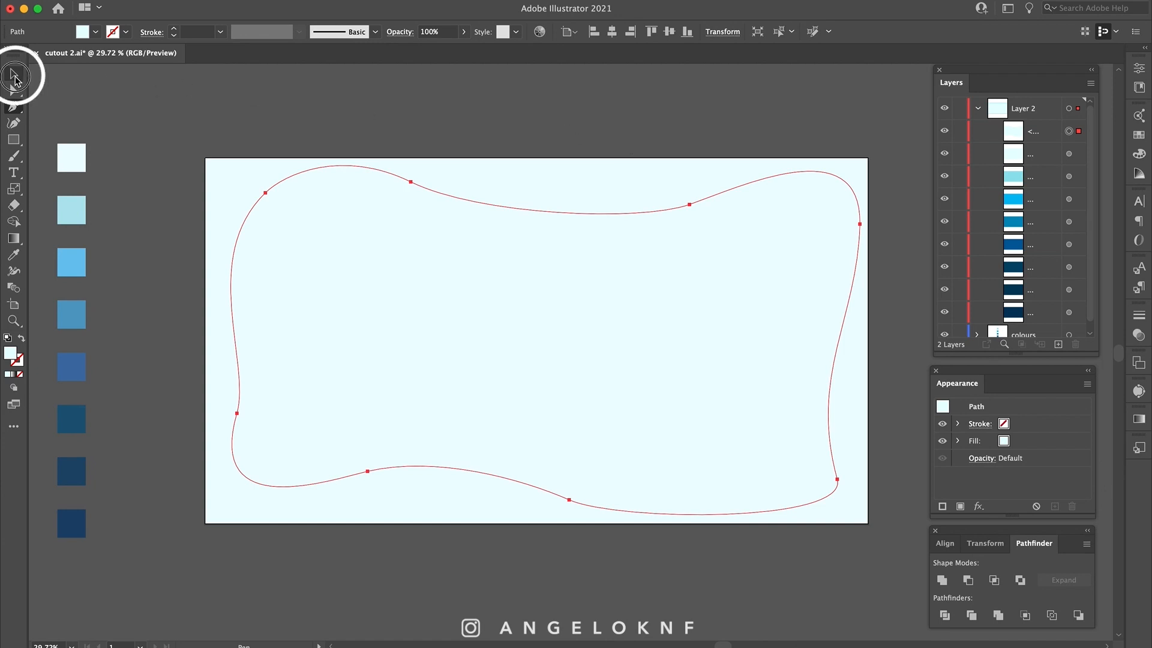
Step: Select the wavy path with the top rectangle and apply Pathfinder Minus Front
click(13, 73)
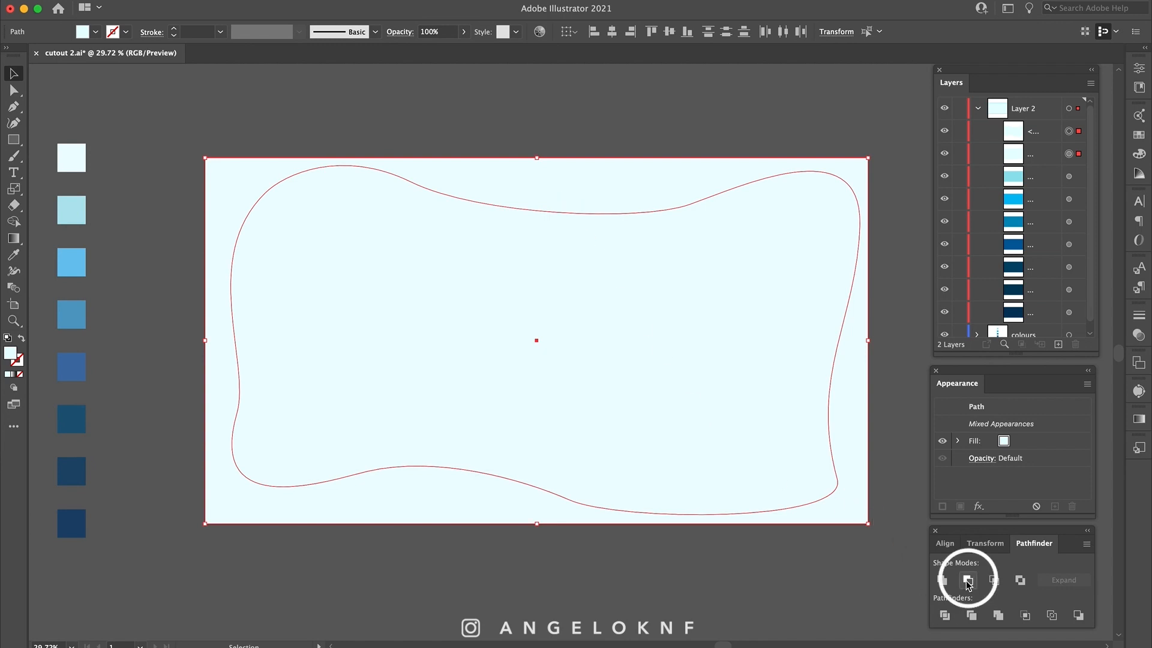
click(967, 580)
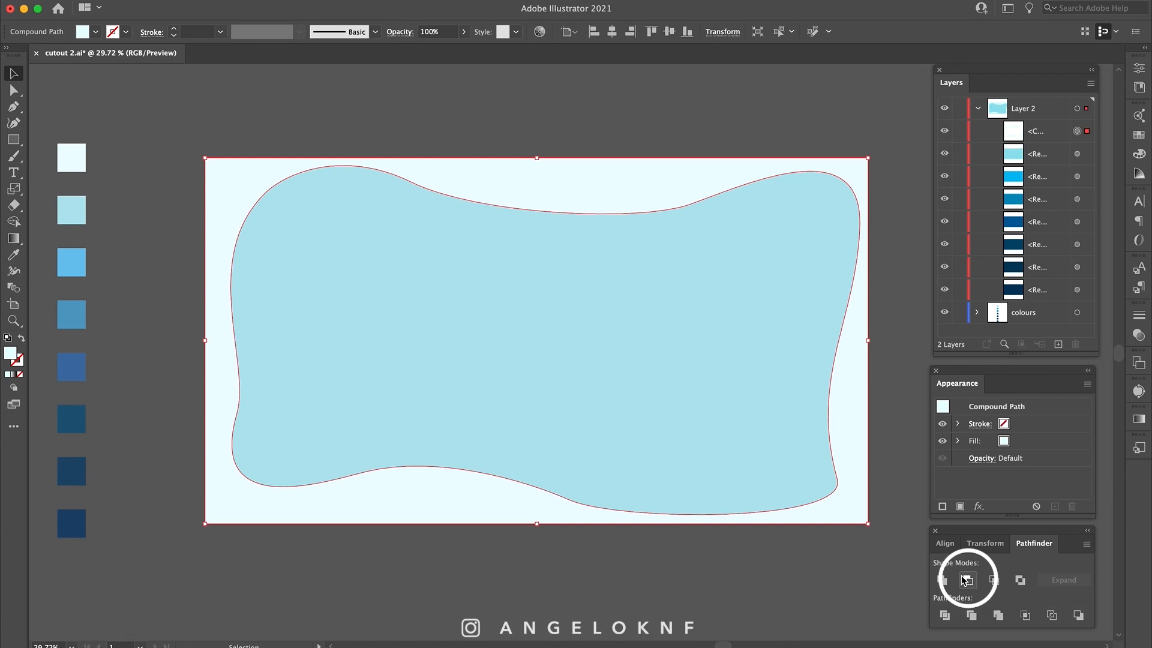
mouse_move(966, 580)
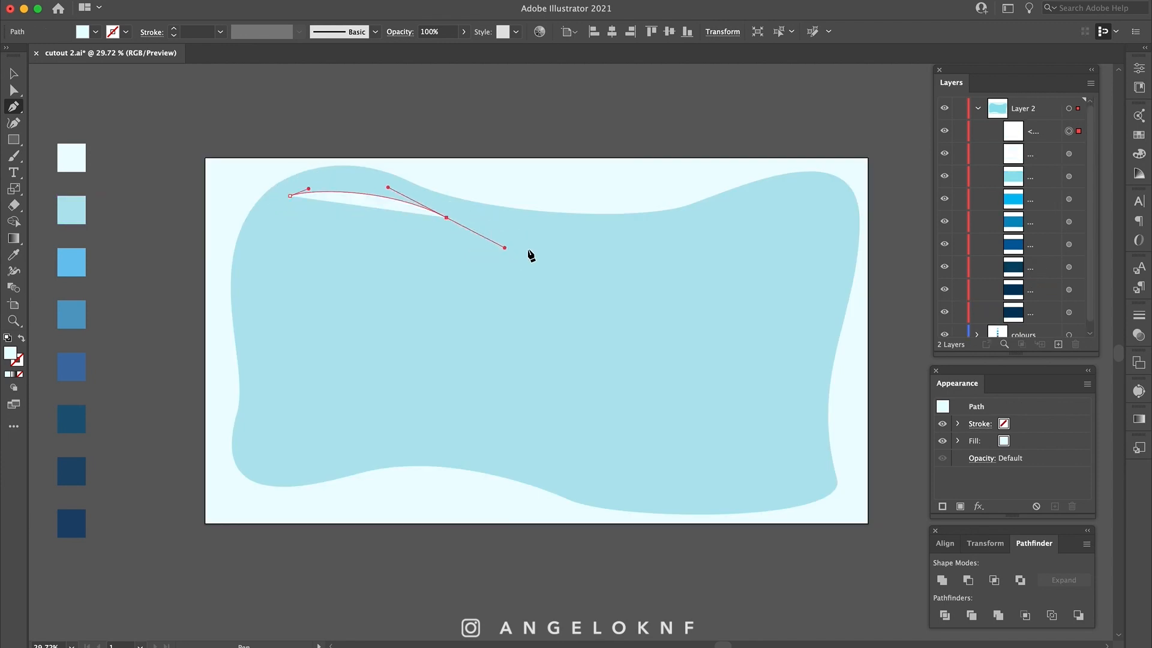
Step: Pen a smaller closed wavy path inside the first hole and select it with the light blue rectangle
drag(503, 248, 837, 239)
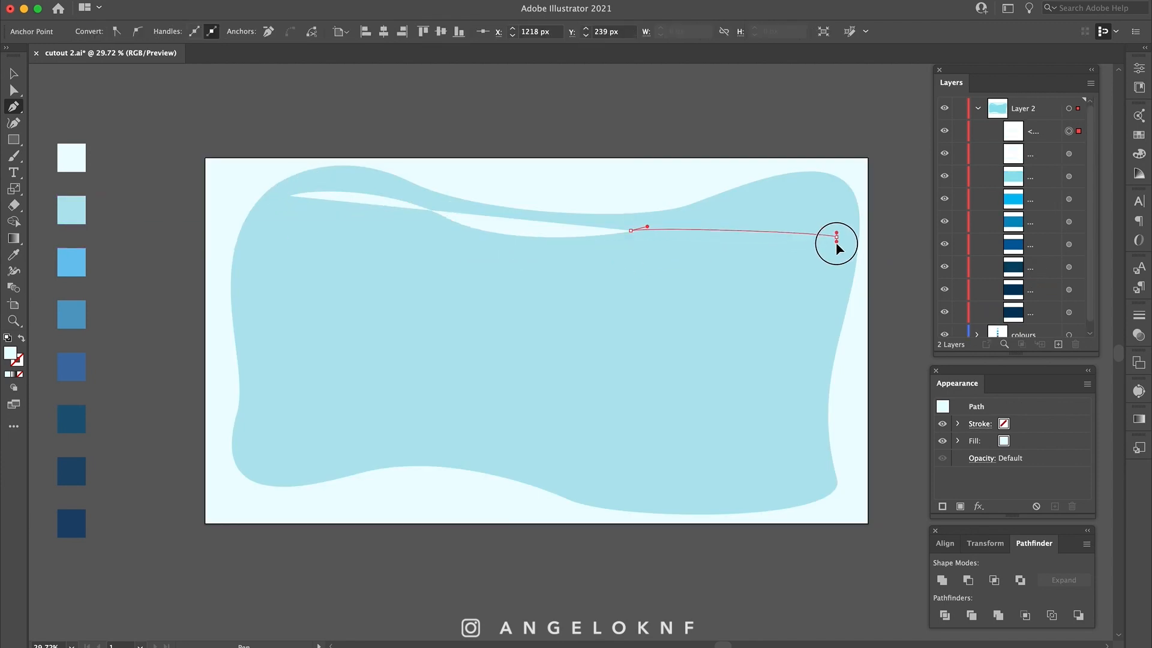
drag(835, 236, 769, 491)
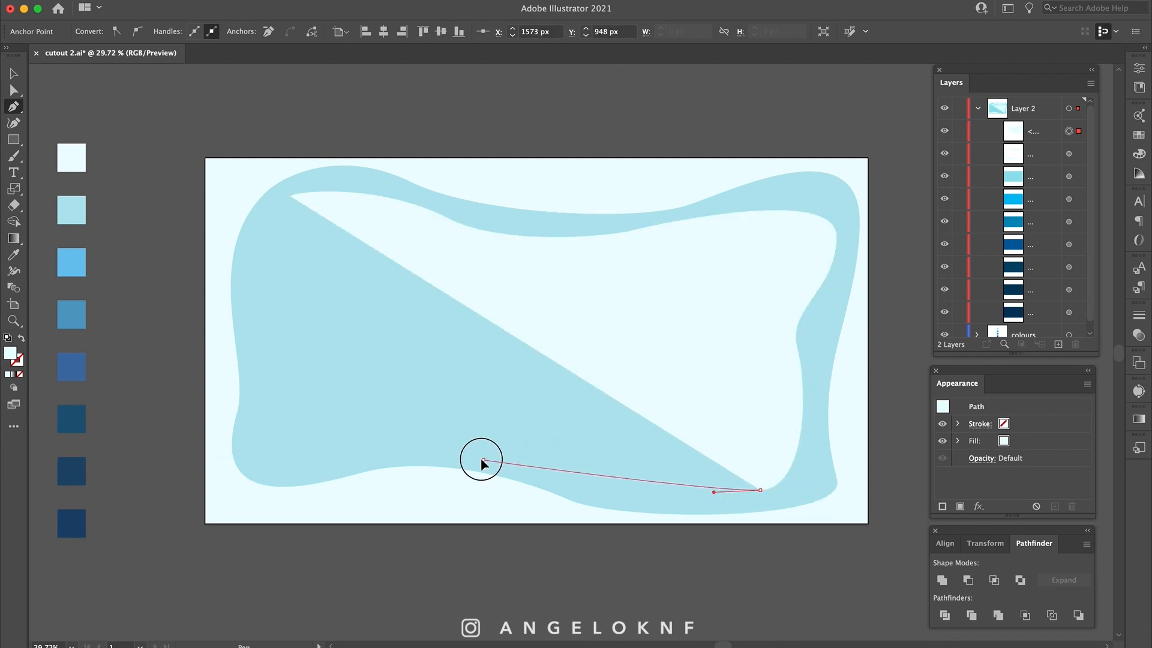
drag(481, 463, 276, 360)
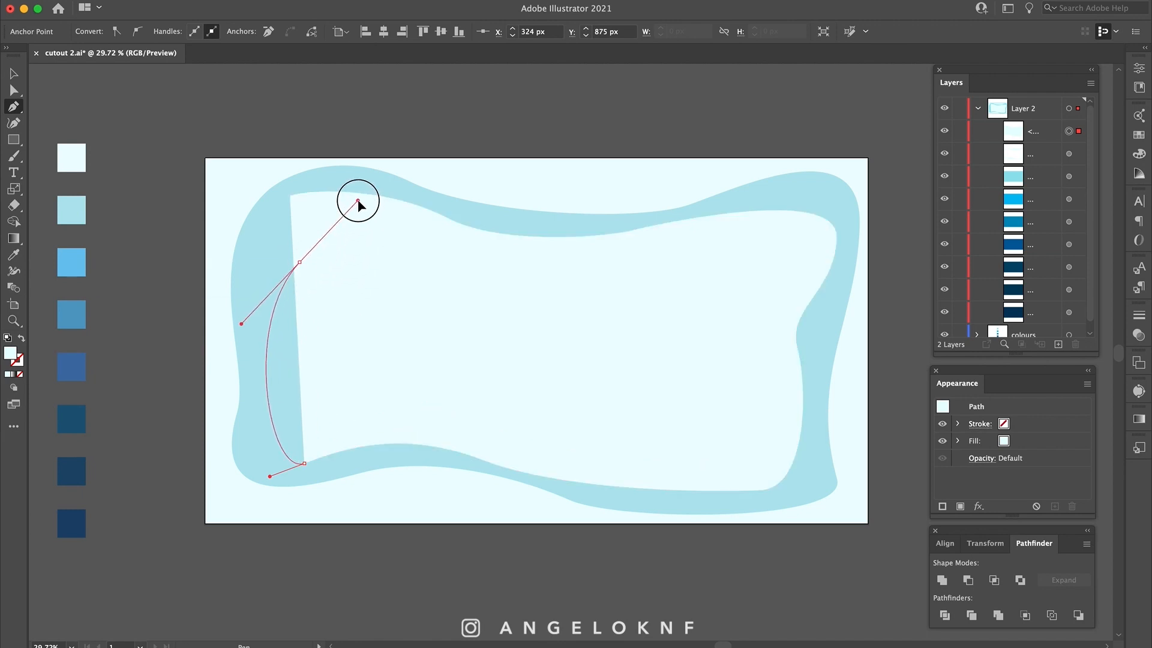
drag(358, 203, 303, 367)
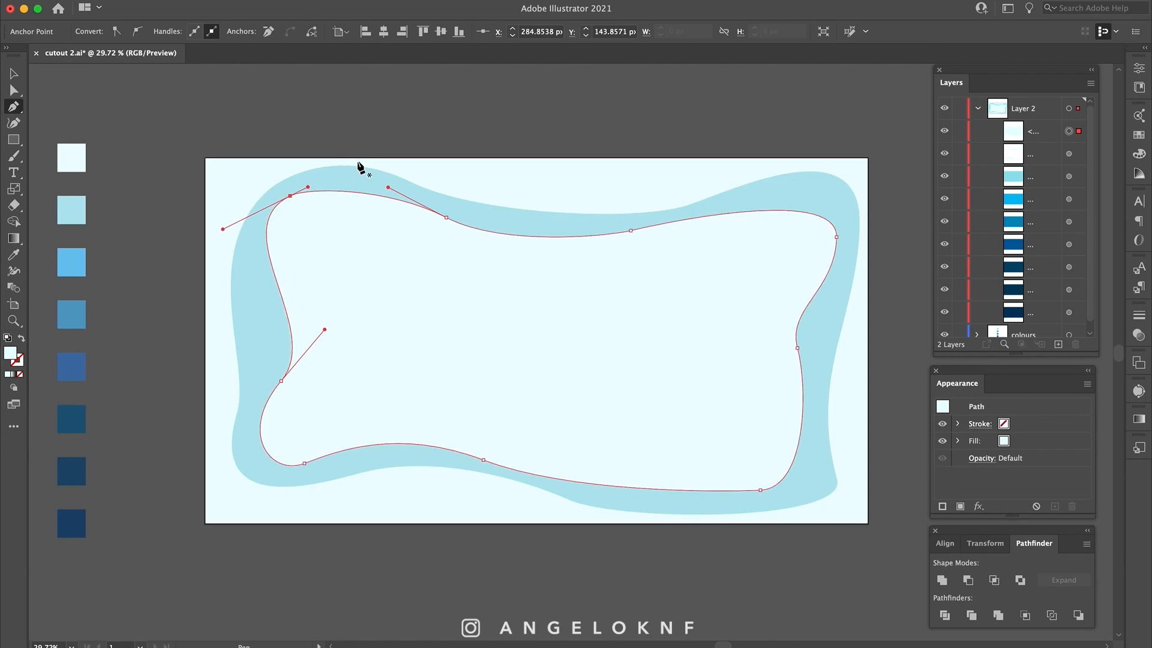
mouse_move(388, 240)
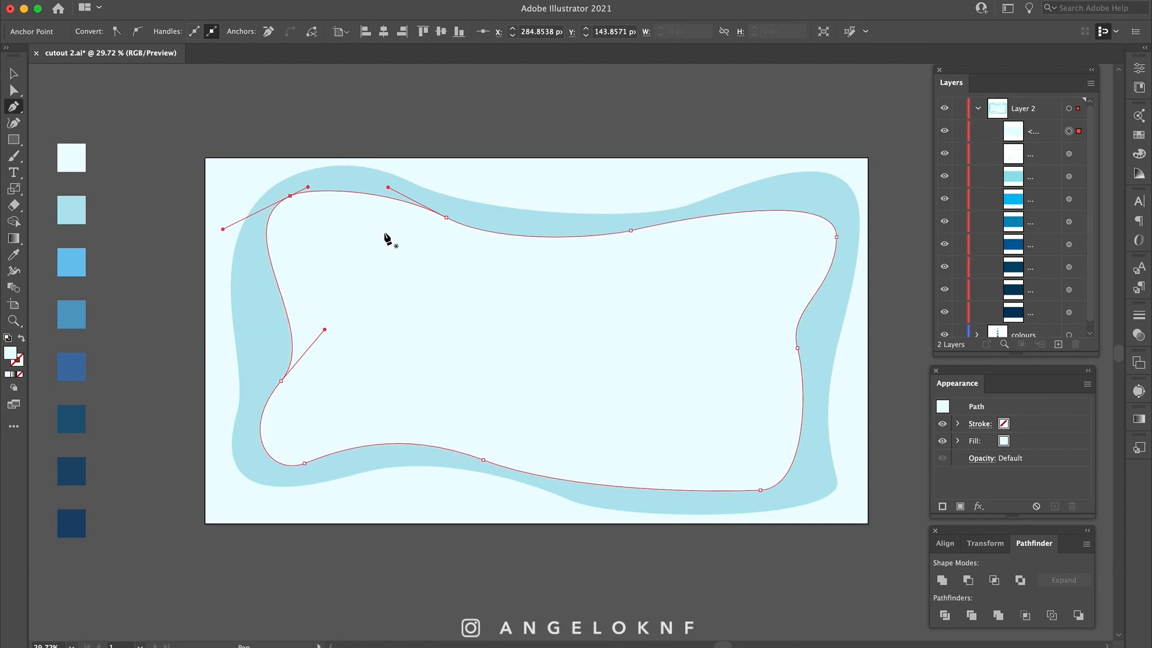
click(12, 73)
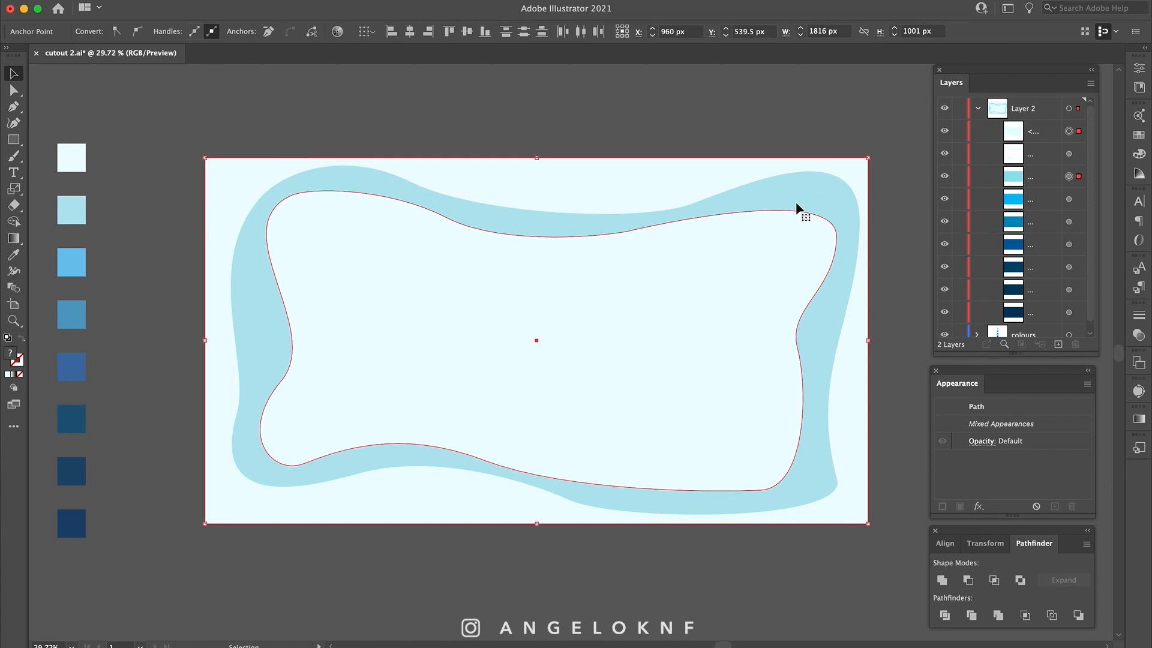
Step: Apply Minus Front to punch the inner wavy shape out of the light blue rectangle
click(969, 581)
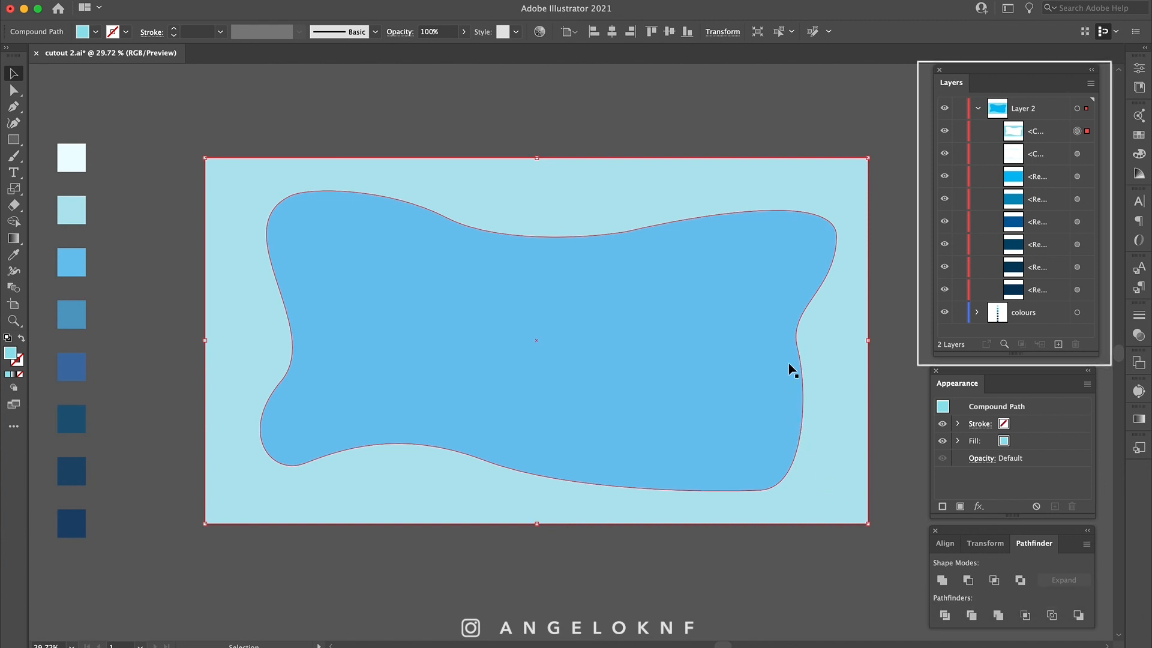
mouse_move(980, 217)
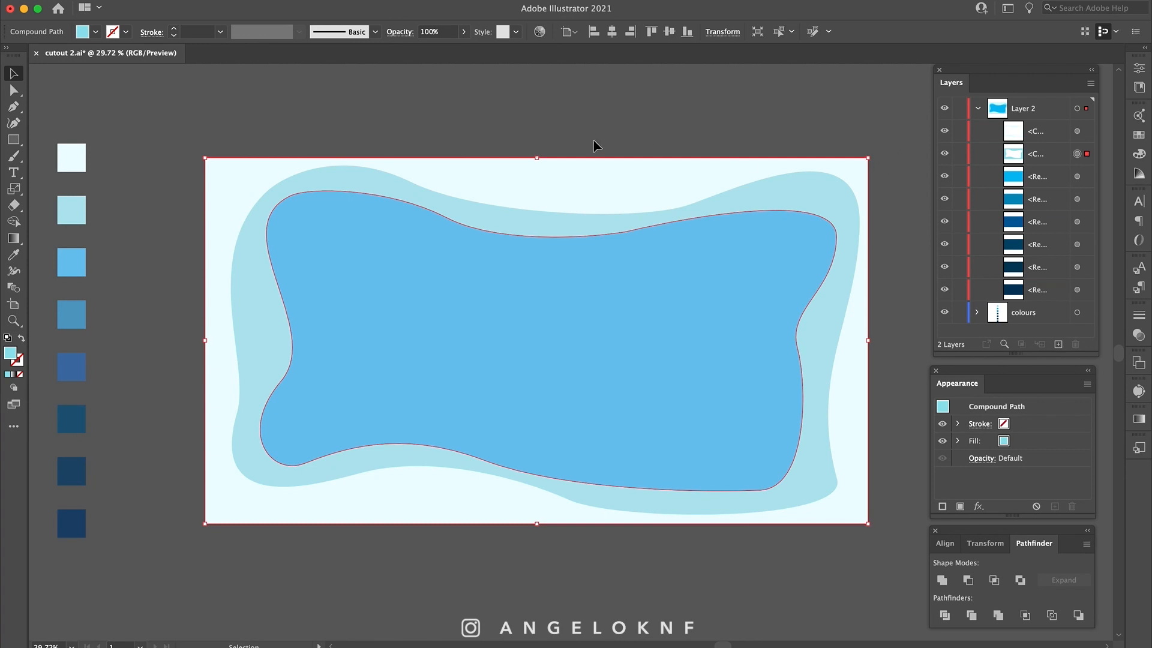
Step: Pen a third, smaller closed wavy path inside the bright blue area, looping back to its start
click(14, 106)
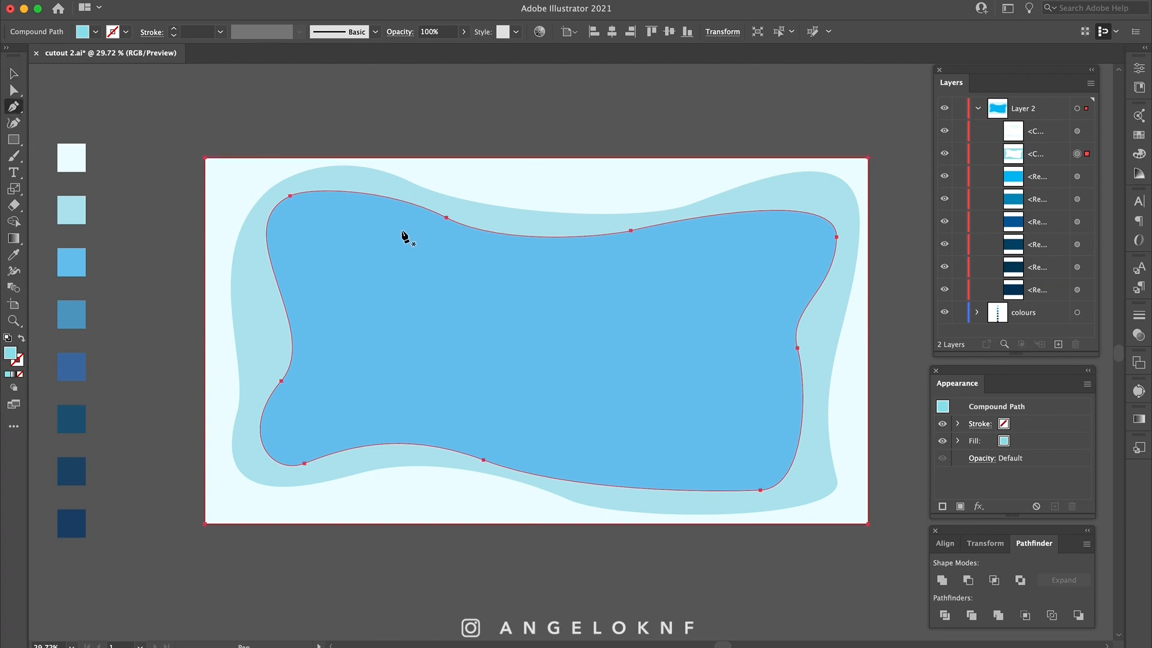
drag(353, 225, 508, 285)
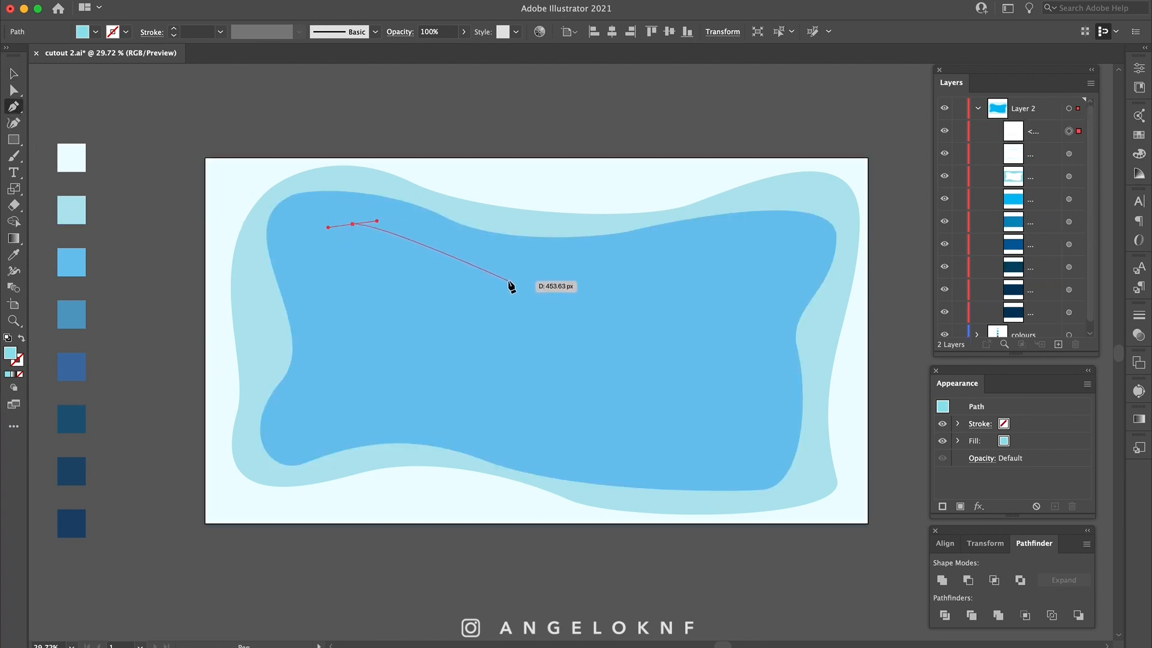
drag(511, 286, 683, 272)
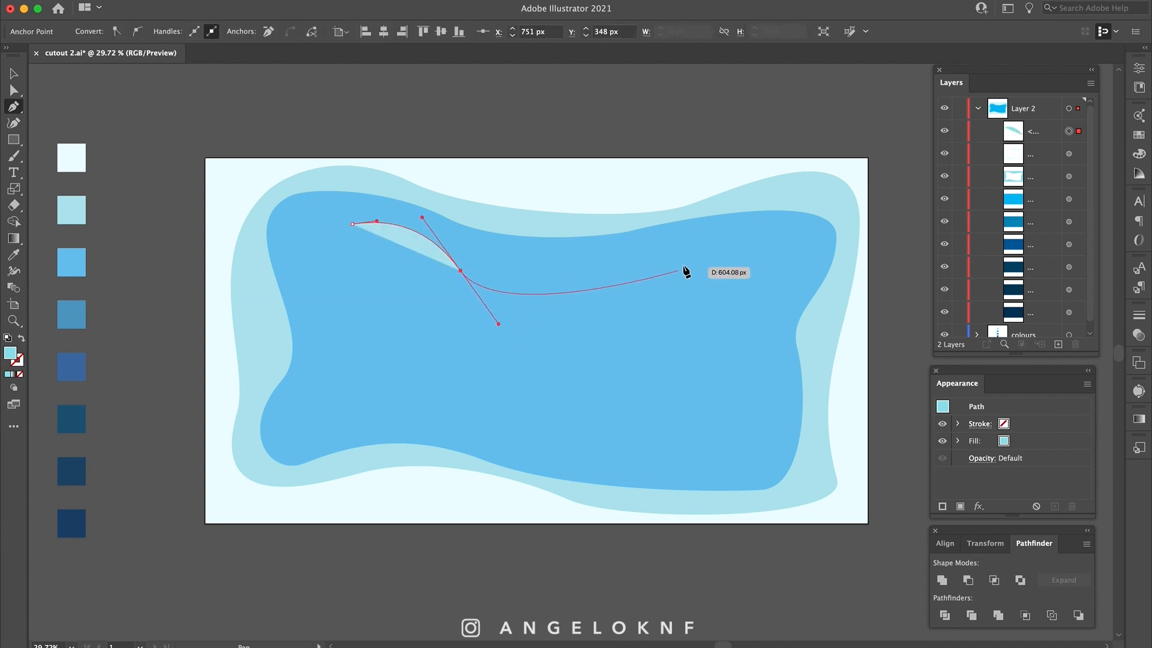
drag(683, 270, 698, 469)
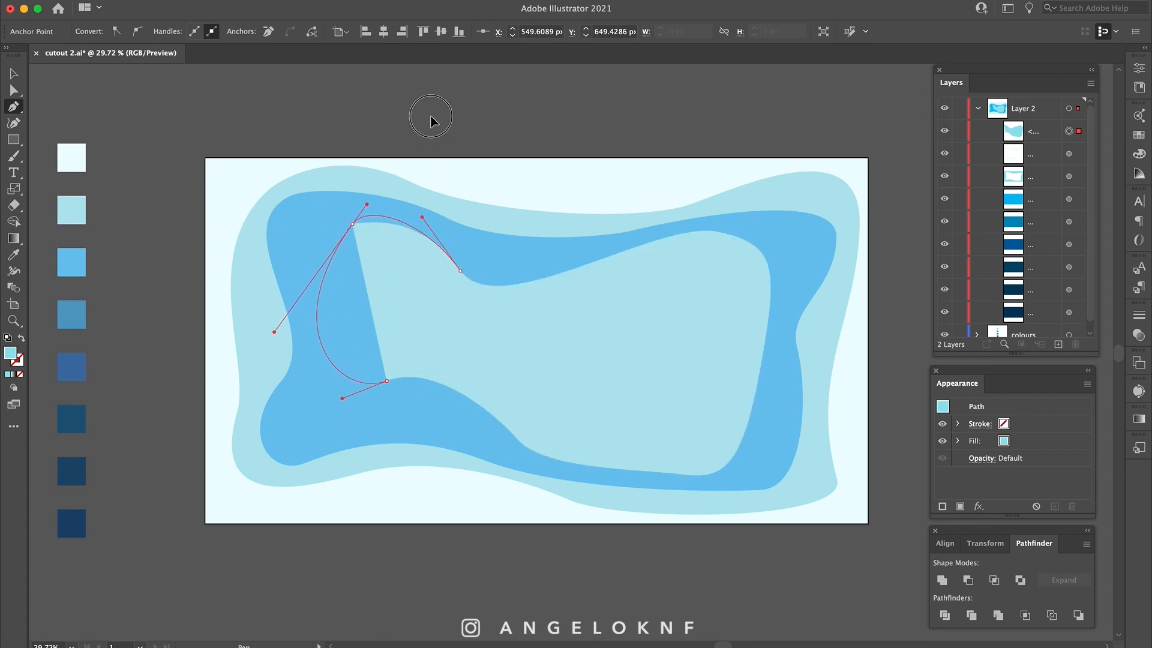
drag(365, 205, 345, 224)
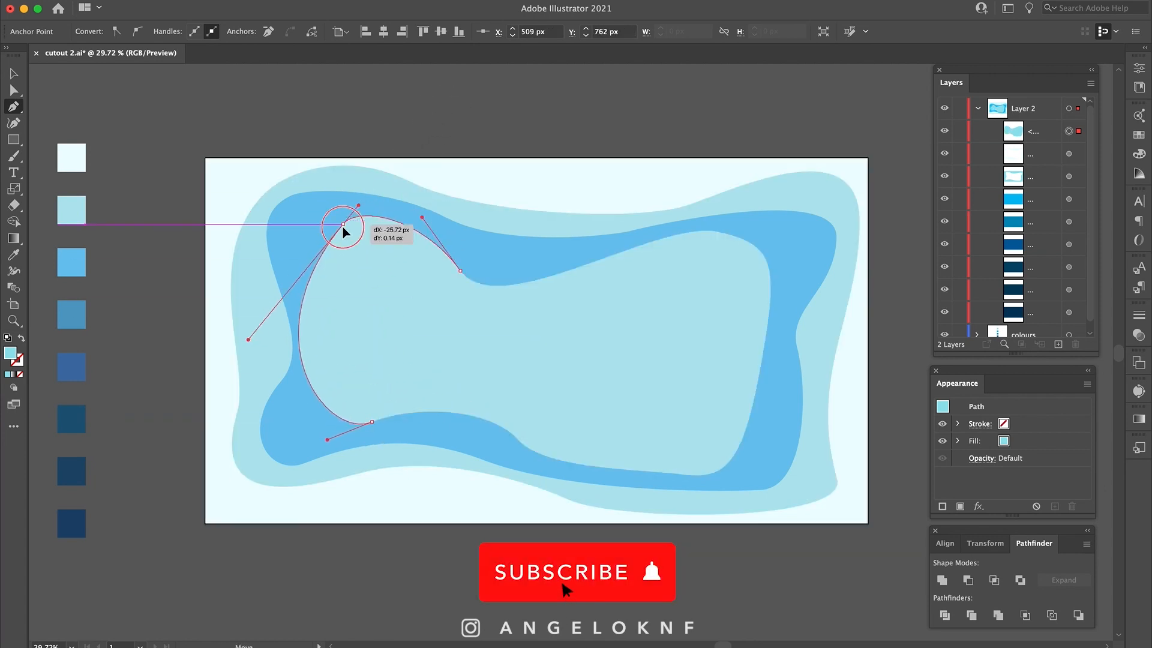
drag(345, 224, 280, 323)
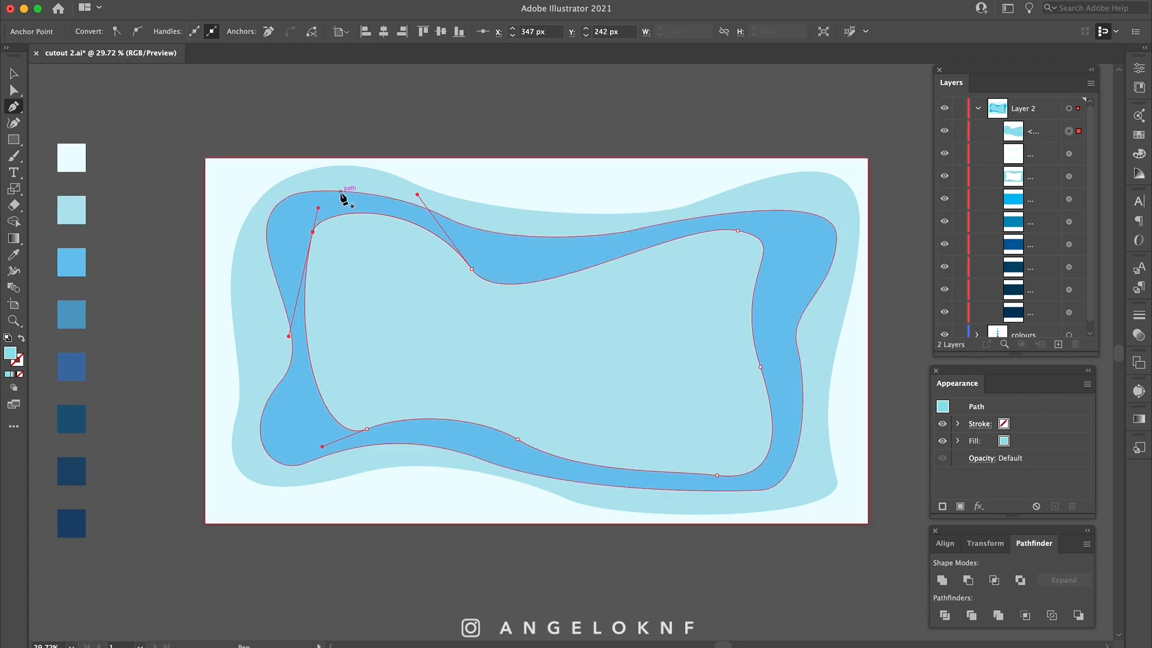
Step: Subtract the third wavy shape from the bright blue rectangle with Minus Front, revealing the deeper blue
click(13, 73)
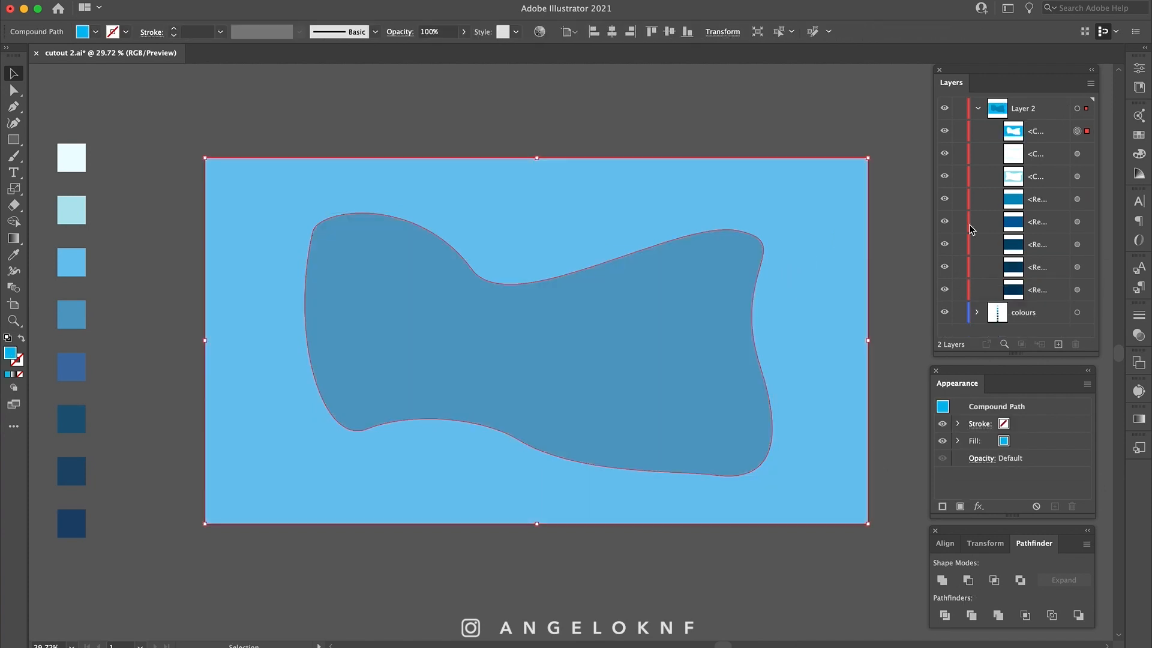
click(1035, 130)
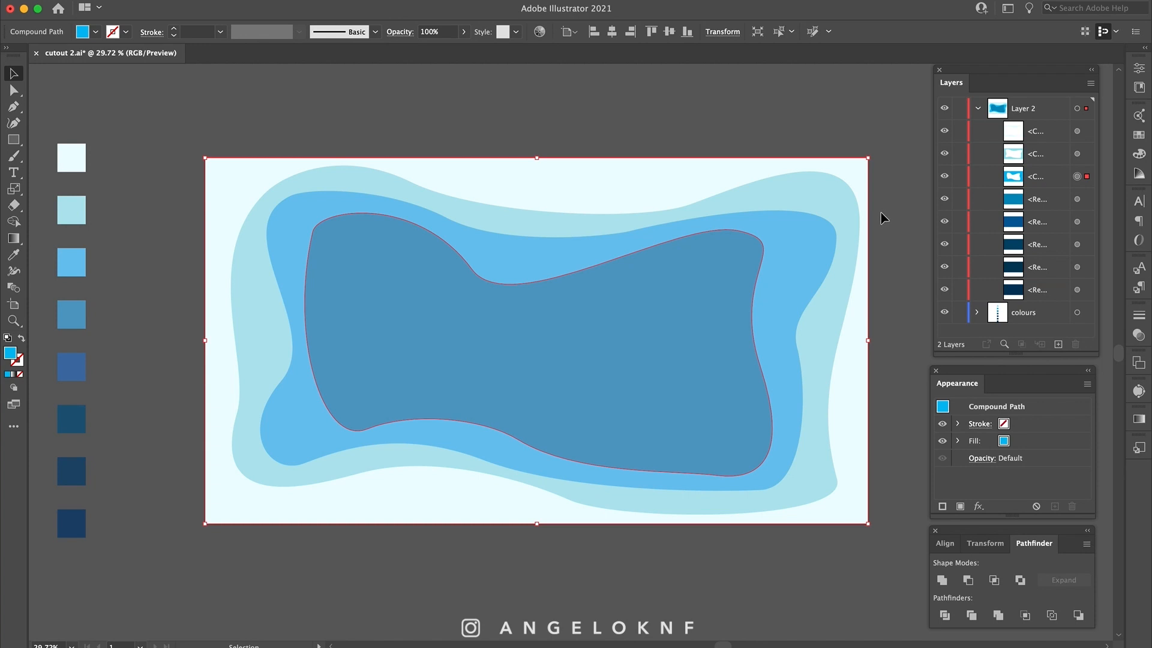
mouse_move(804, 250)
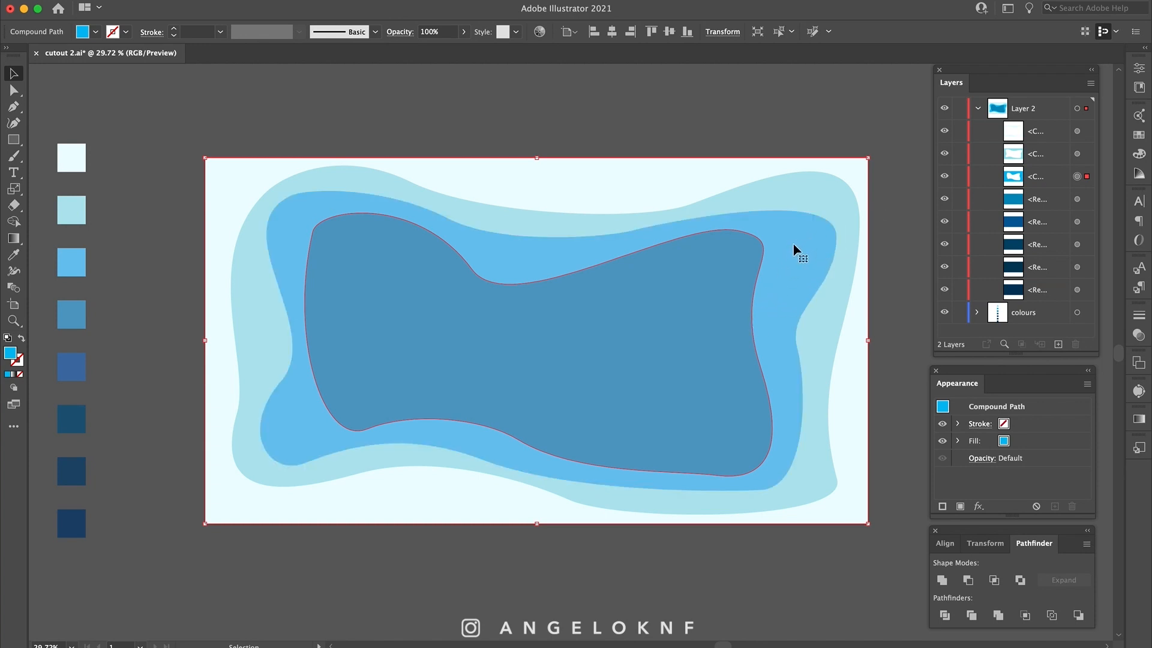
mouse_move(118, 164)
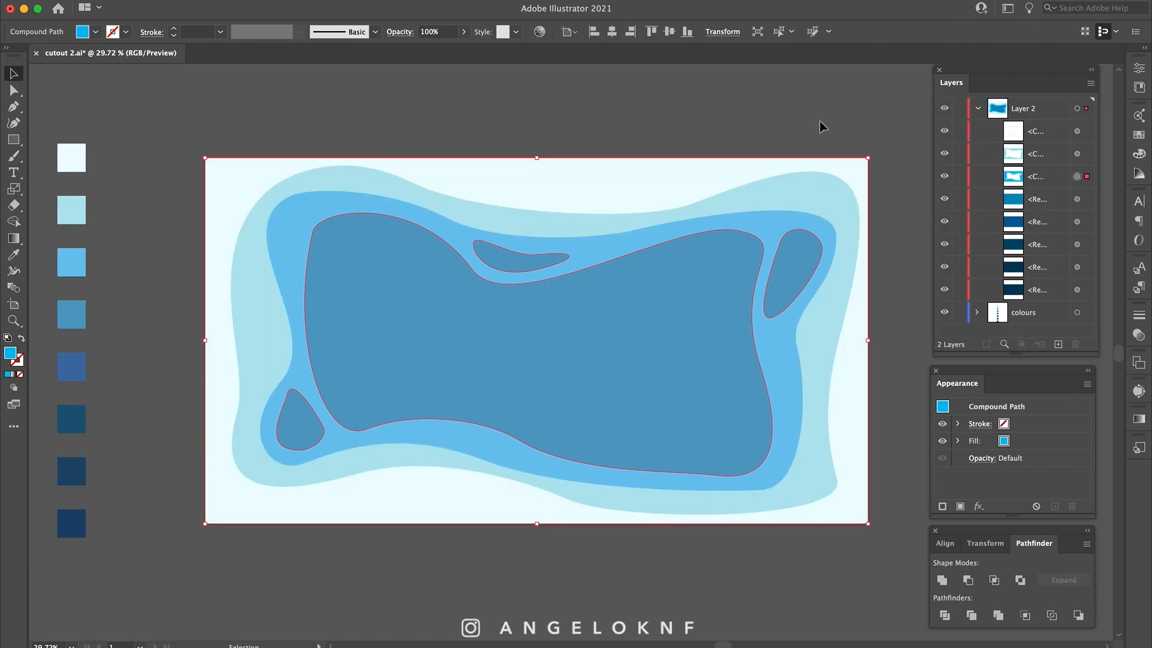
mouse_move(914, 168)
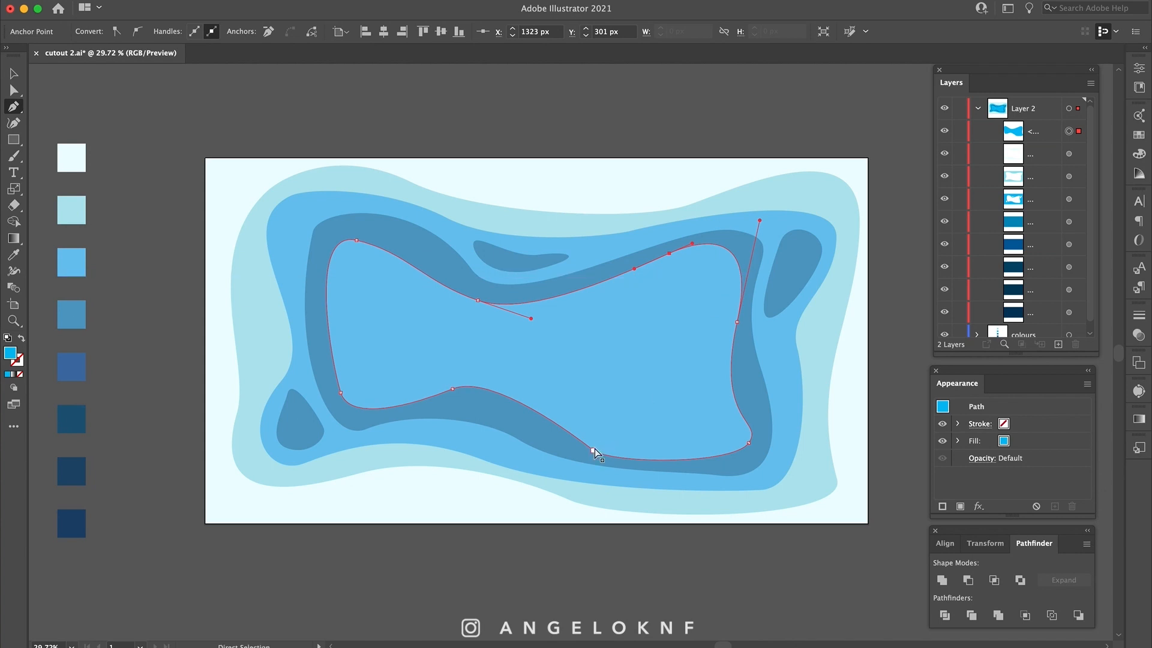
Step: Pen a wavy hole outline on the next darker layer and cut it out with Minus Front
drag(595, 453, 615, 454)
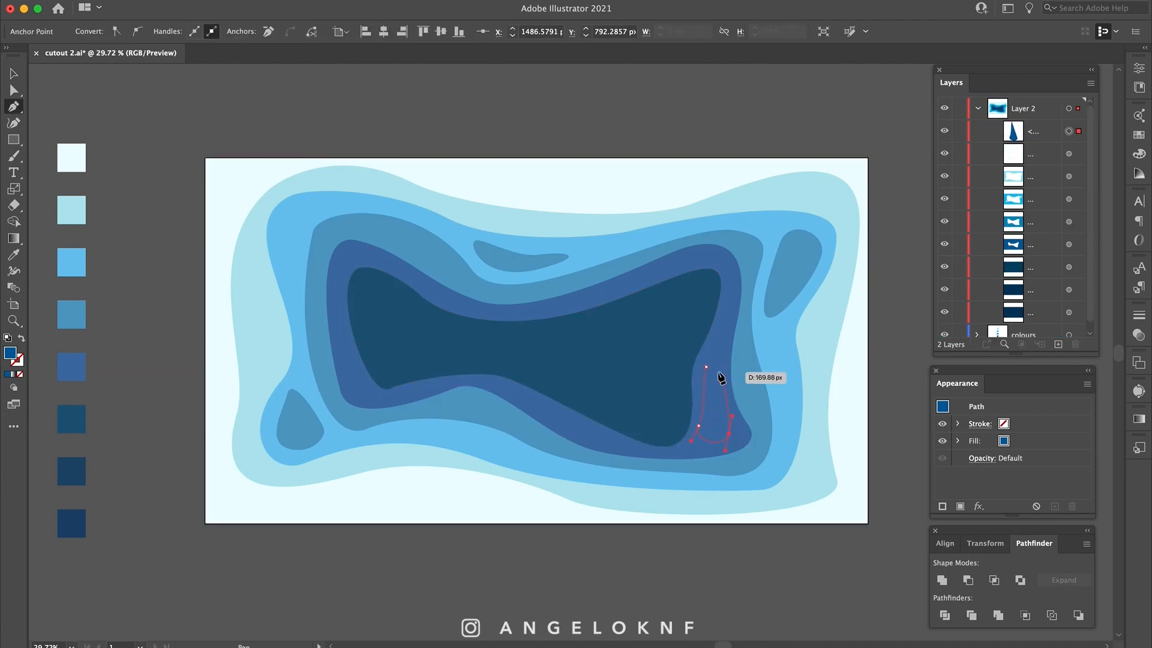
click(968, 580)
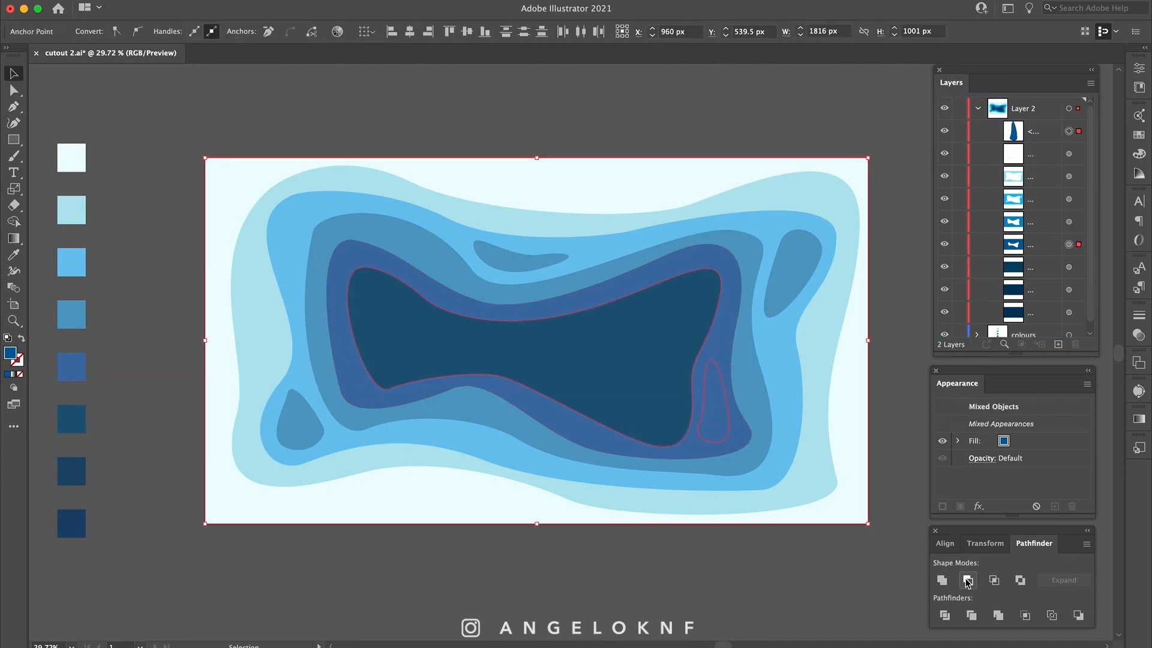
click(968, 581)
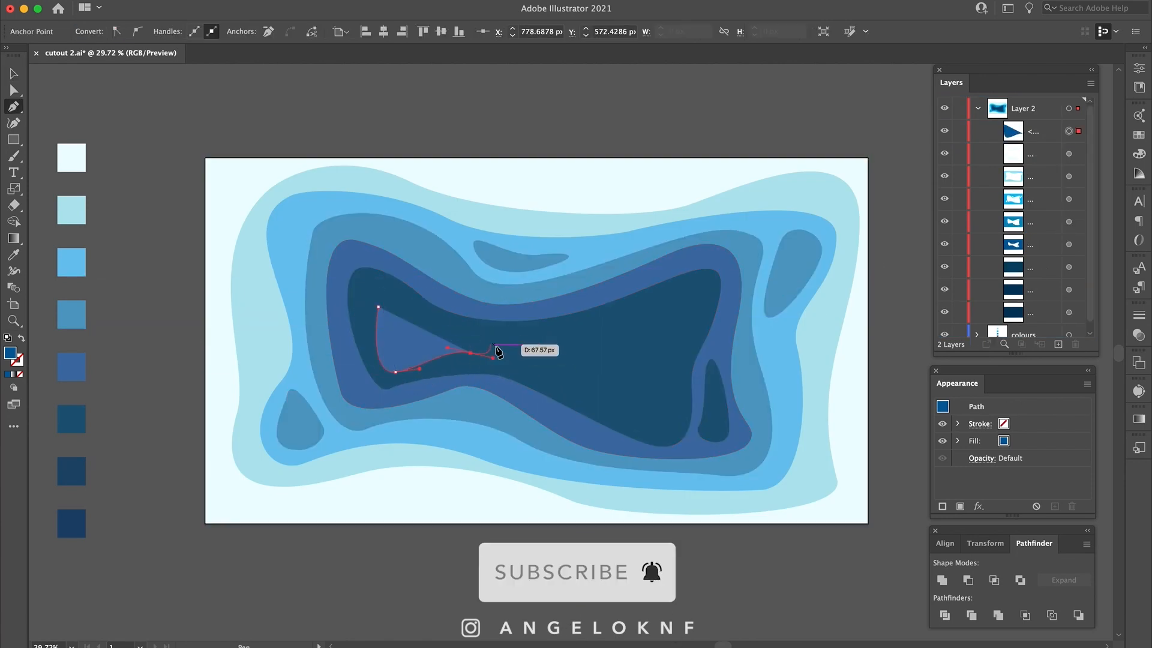
Step: Pen a triangular wavy hole outline in the darkest centre layer and close it
drag(496, 352, 460, 331)
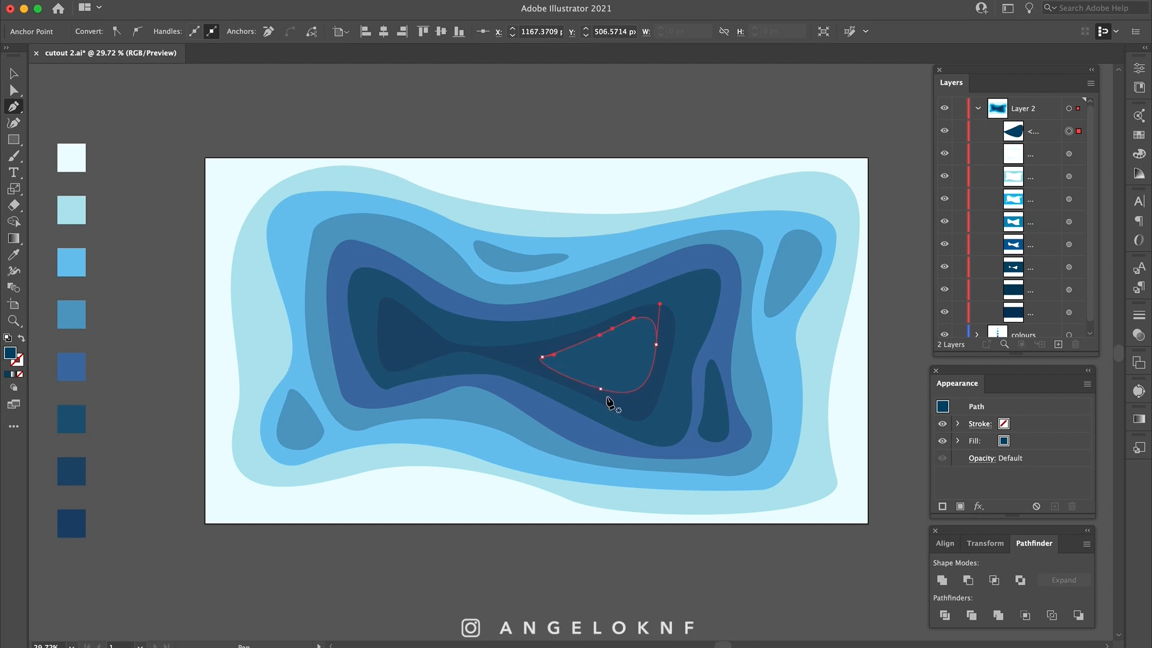
click(13, 73)
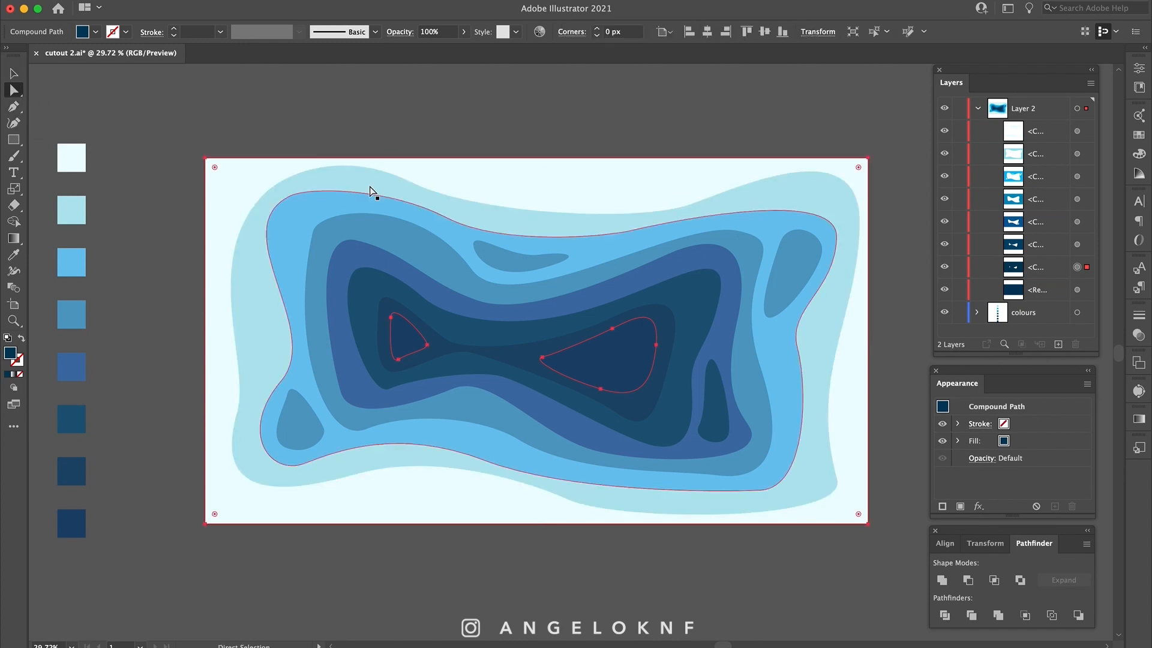
Step: Drag anchors with Direct Selection to smooth the top-left curves of the lightest, light blue and mid-blue layers
drag(282, 184, 246, 196)
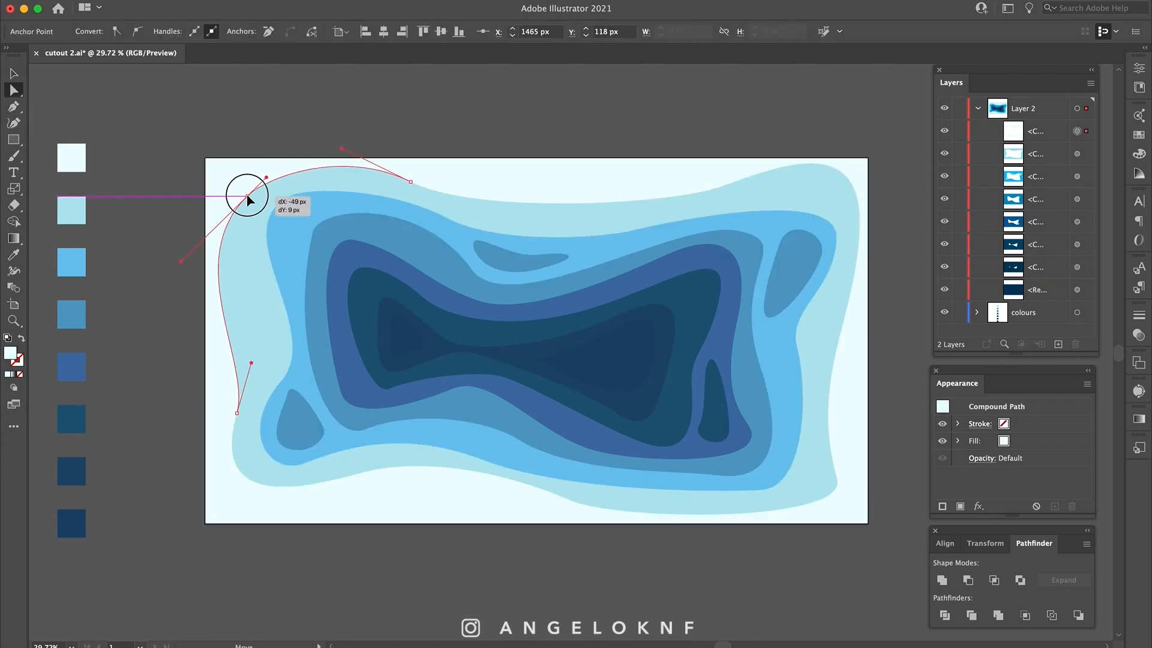
drag(246, 198, 276, 375)
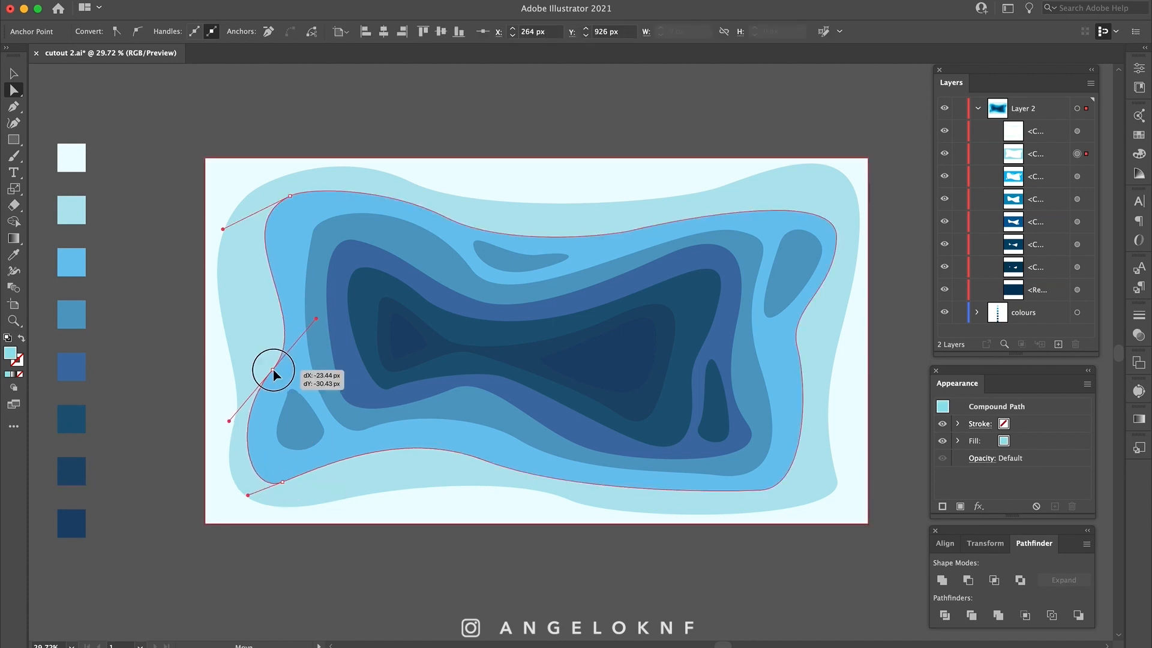
drag(276, 375, 822, 470)
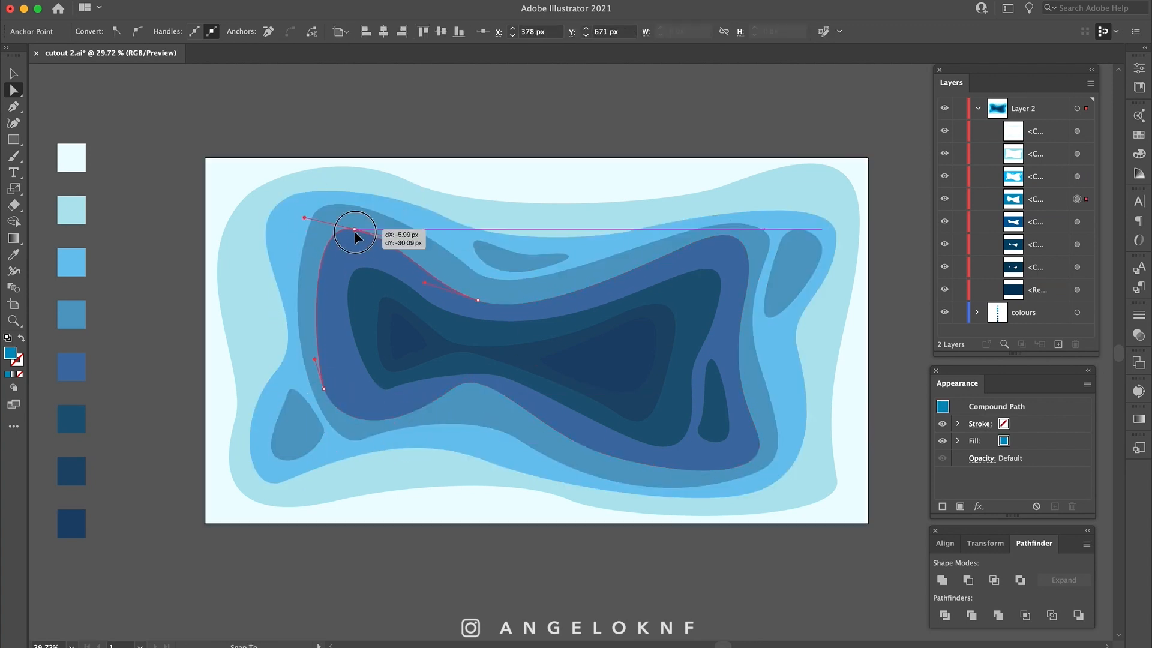
drag(355, 231, 364, 305)
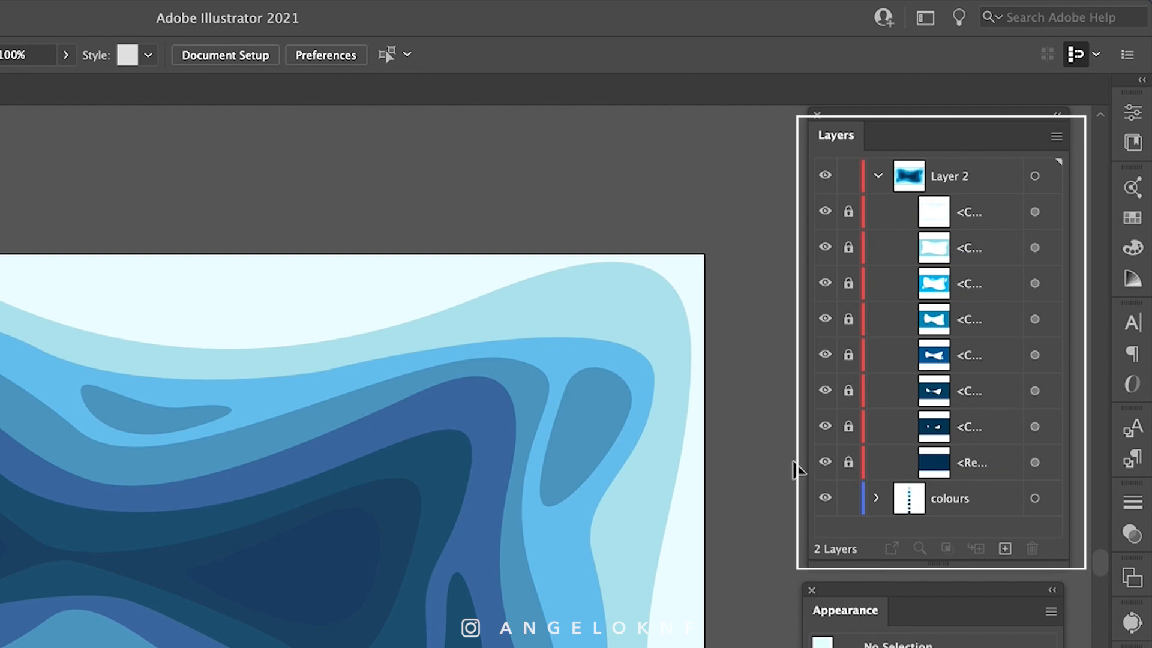
Step: Unlock the duplicates of the bright blue, light blue and white top-sheet layers in the Layers panel
click(969, 462)
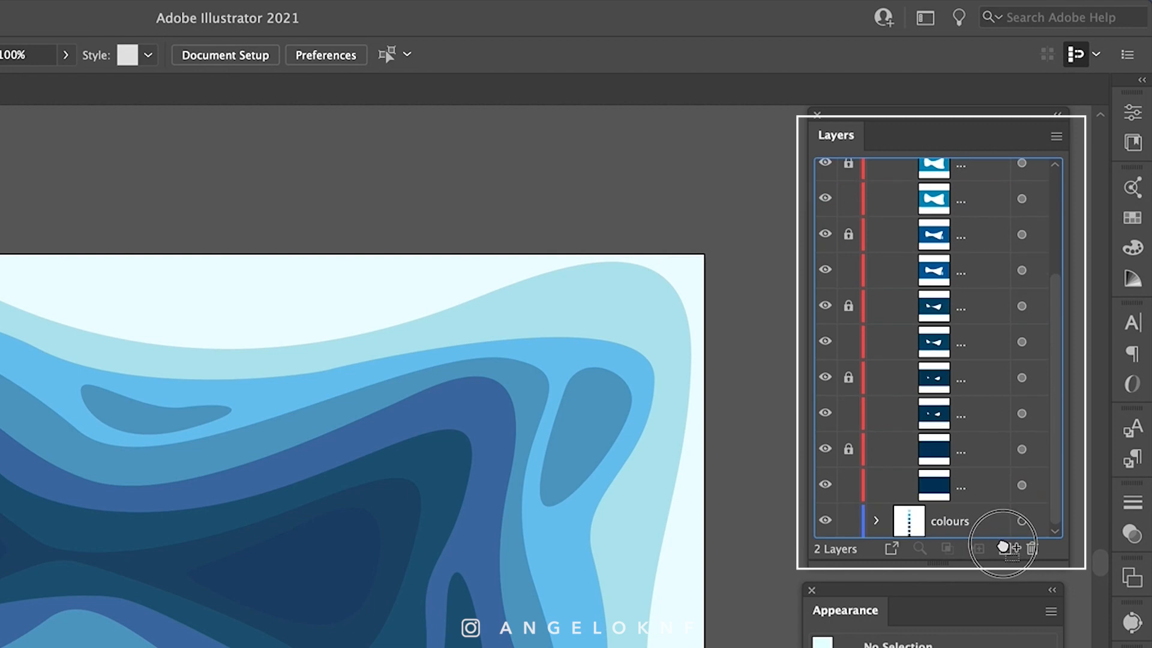
scroll(down, 3)
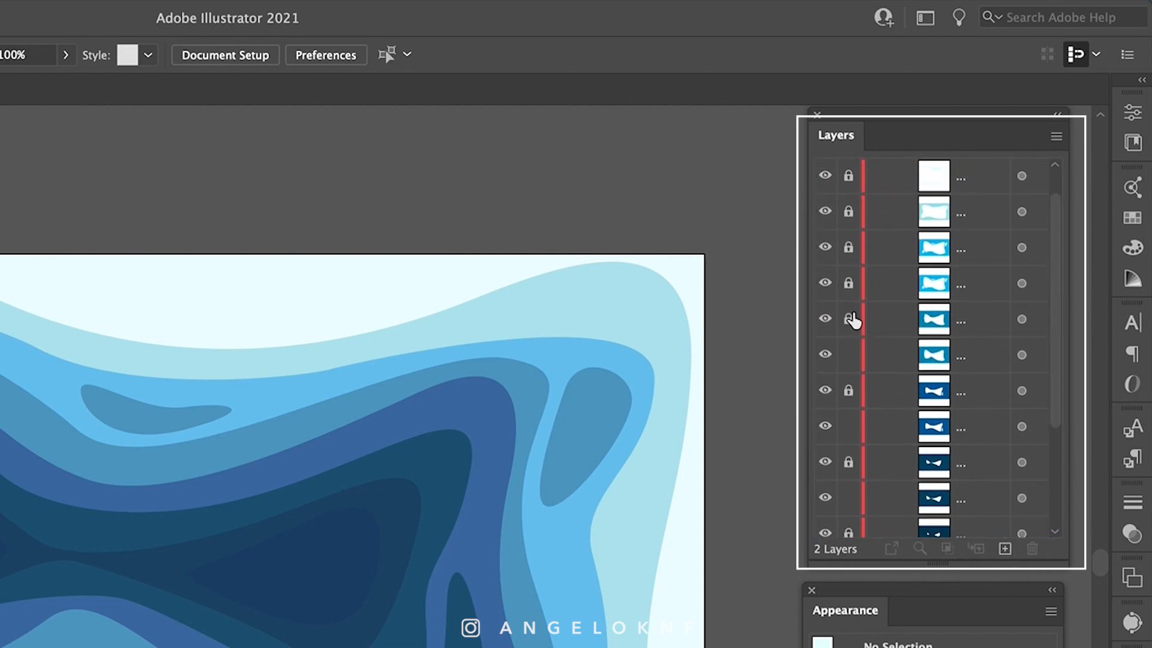
click(934, 211)
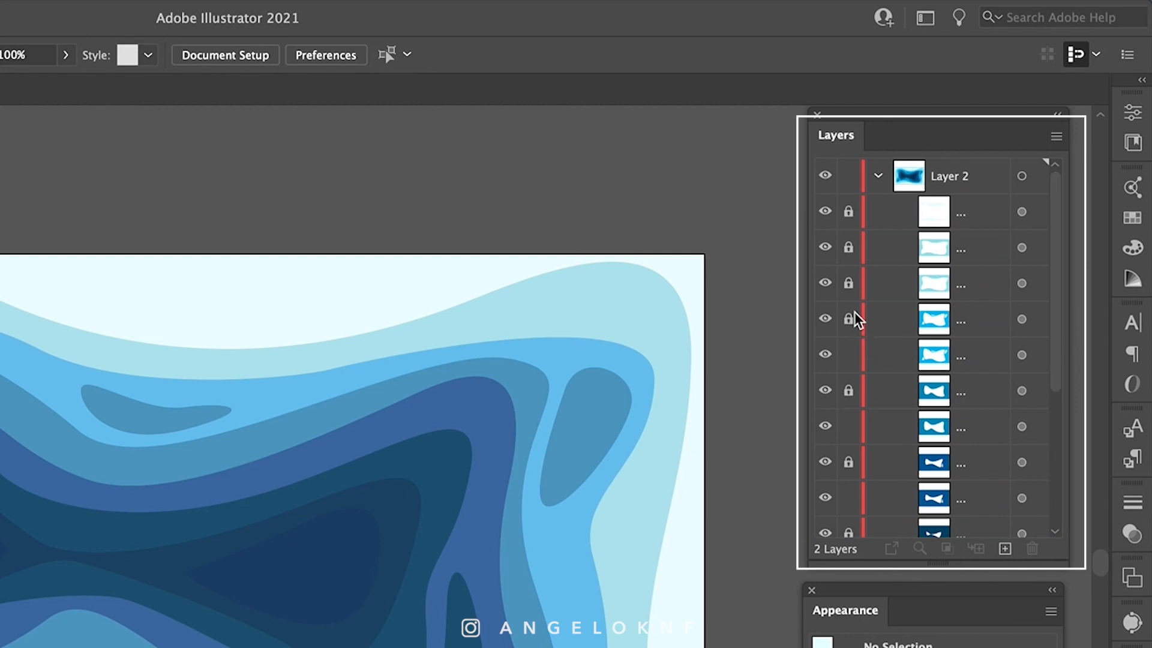
click(848, 319)
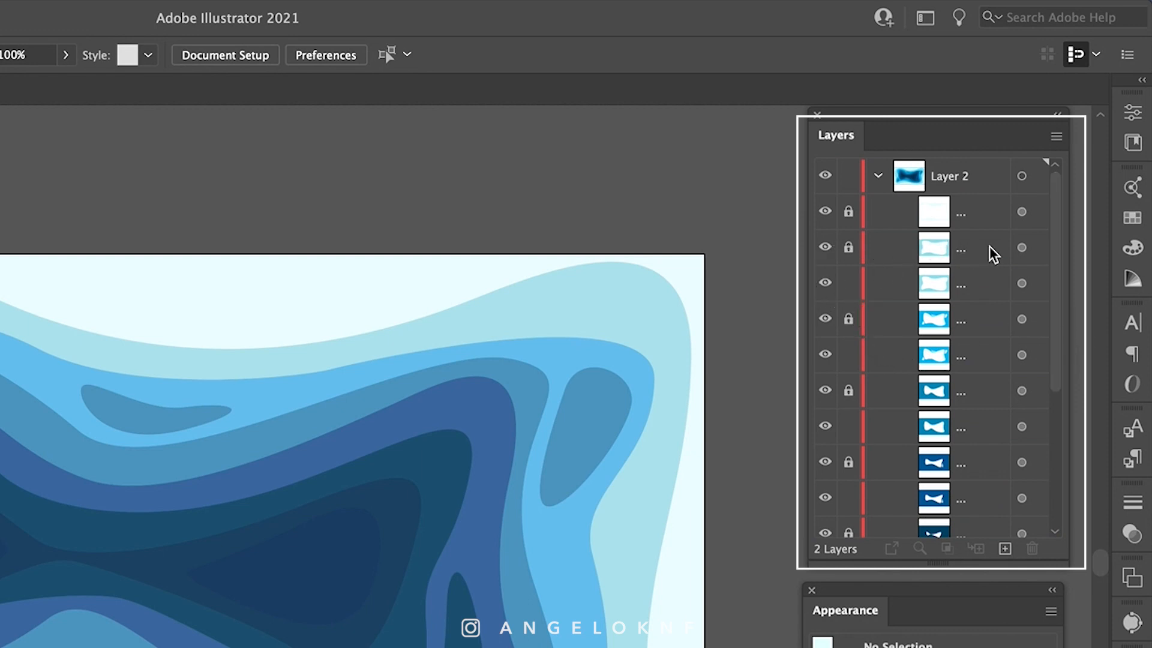
mouse_move(994, 243)
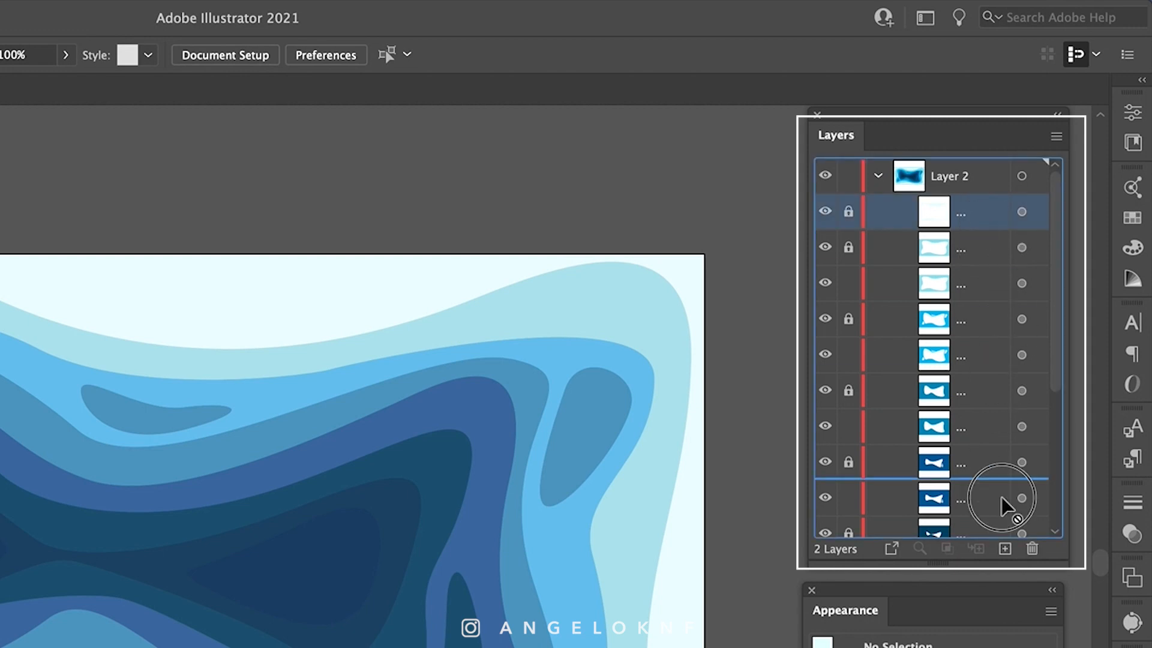
scroll(down, 3)
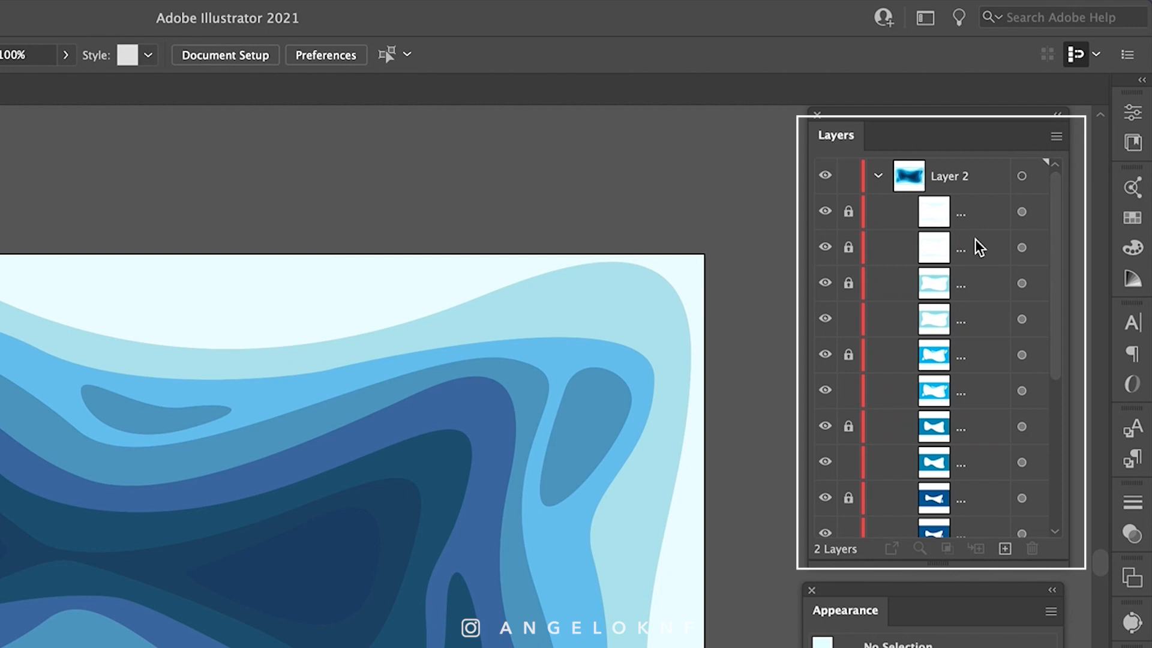
click(848, 247)
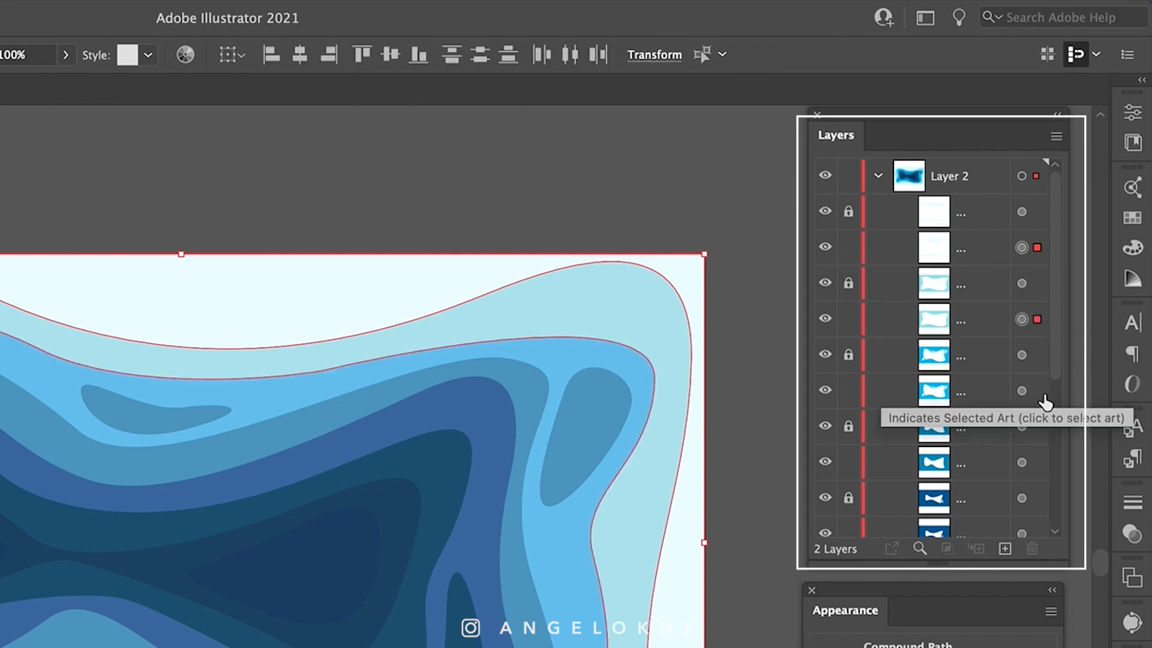
mouse_move(1041, 403)
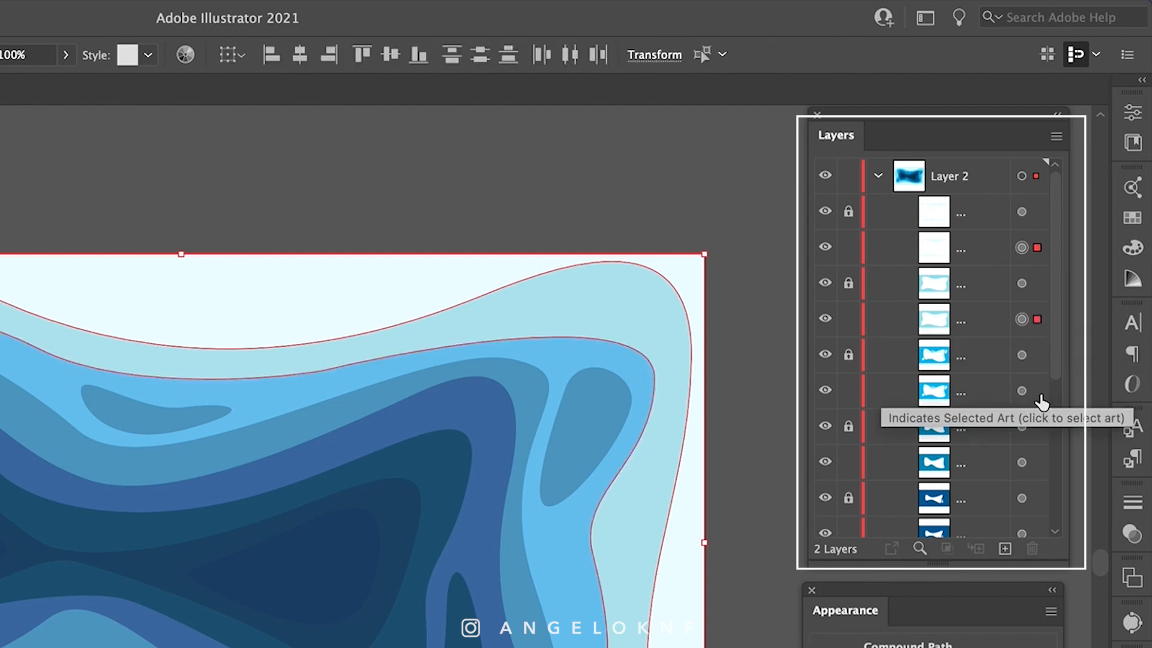
Step: Select all unlocked duplicate shapes and fill them with pure white #ffffff, no stroke
click(1021, 390)
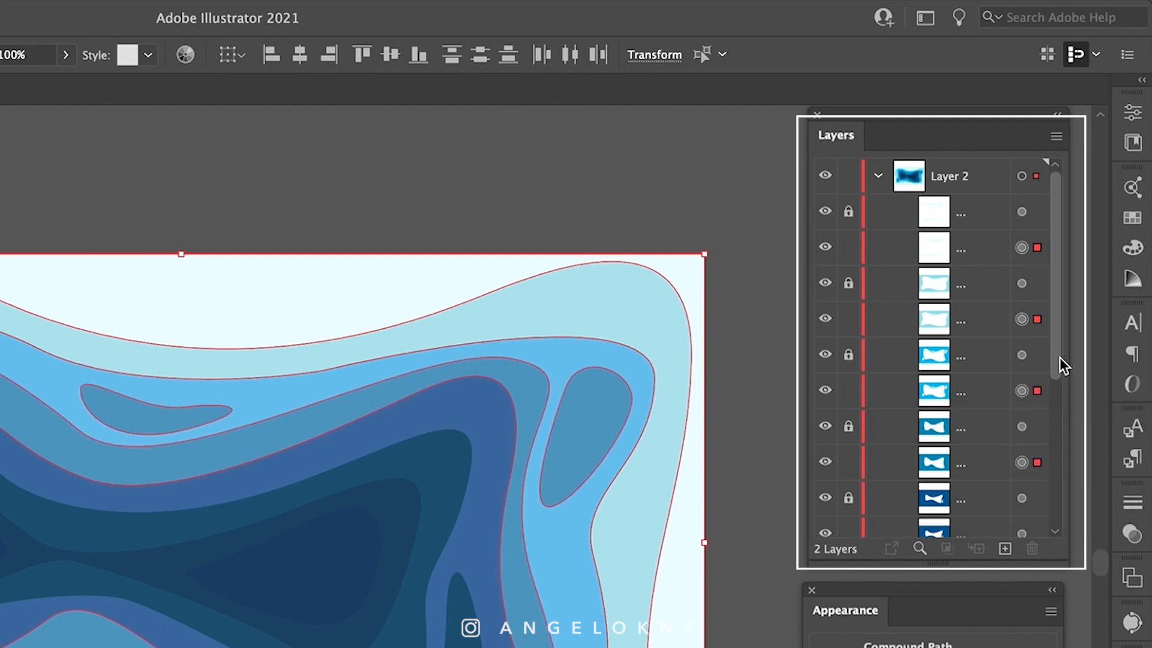
scroll(down, 3)
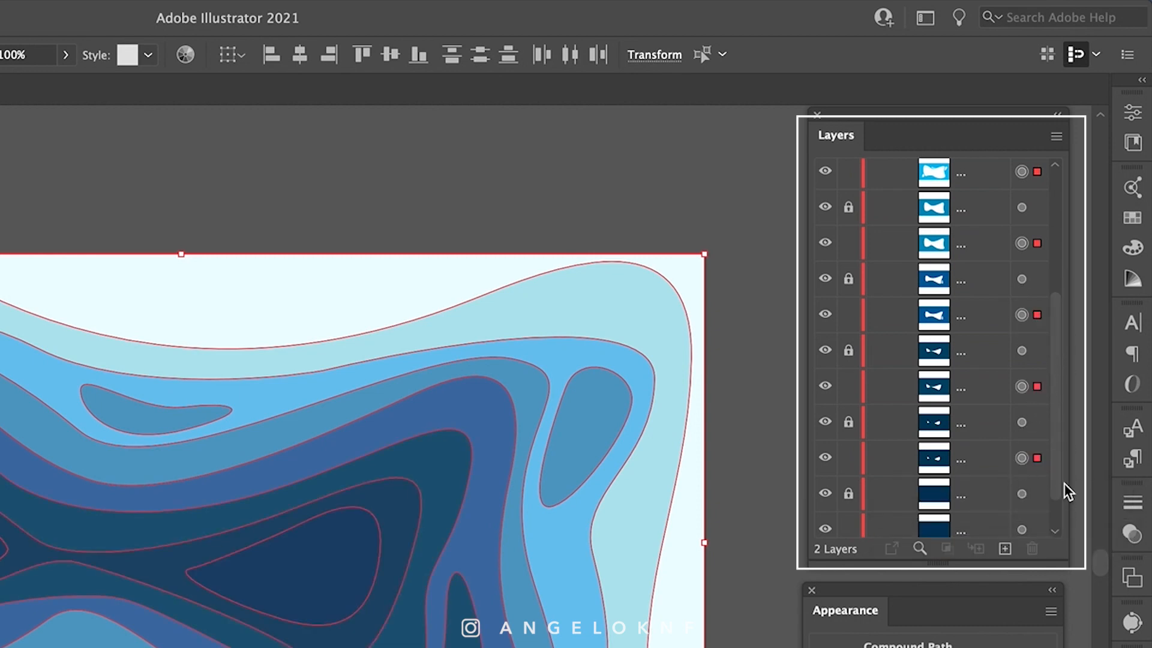
scroll(down, 3)
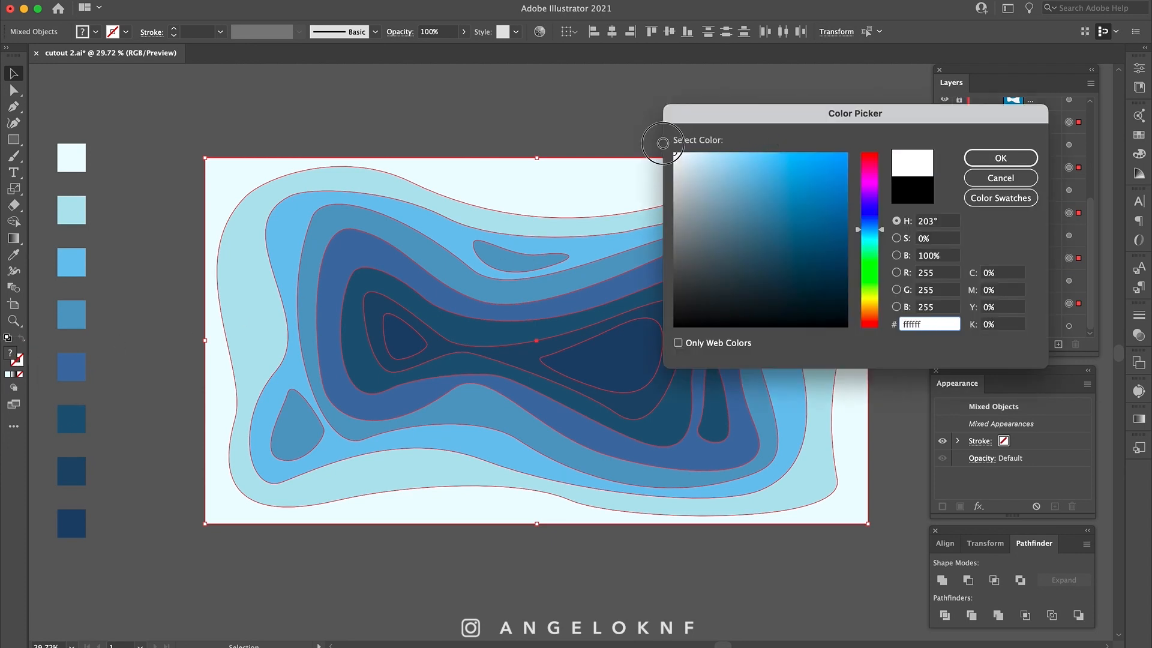
click(999, 159)
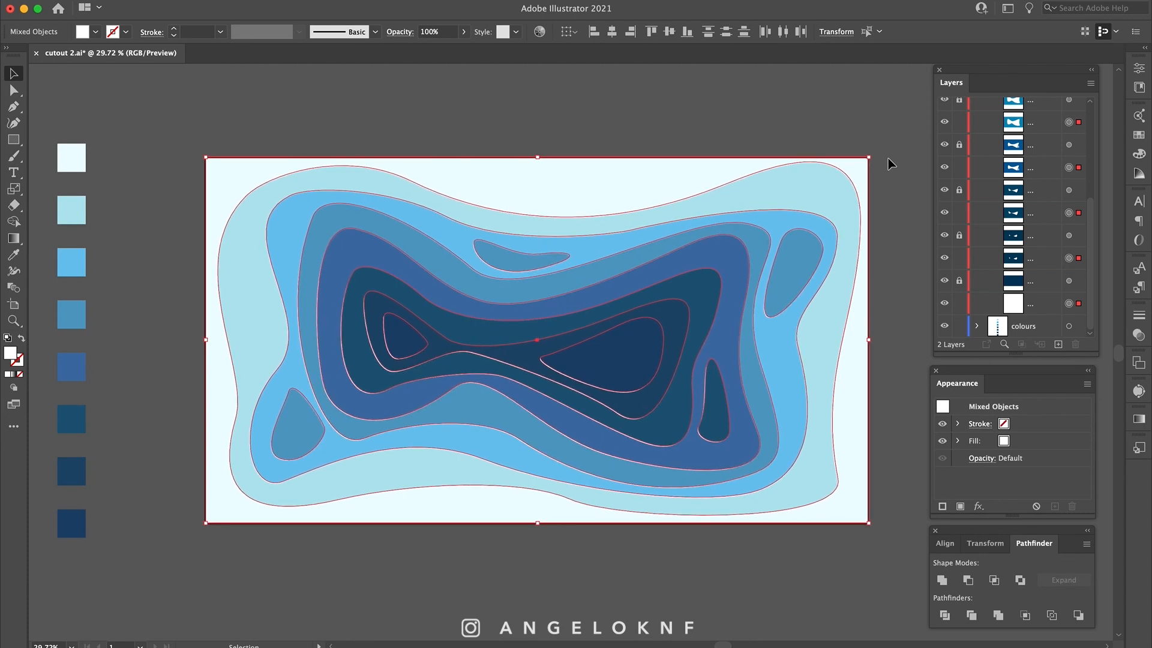
mouse_move(742, 139)
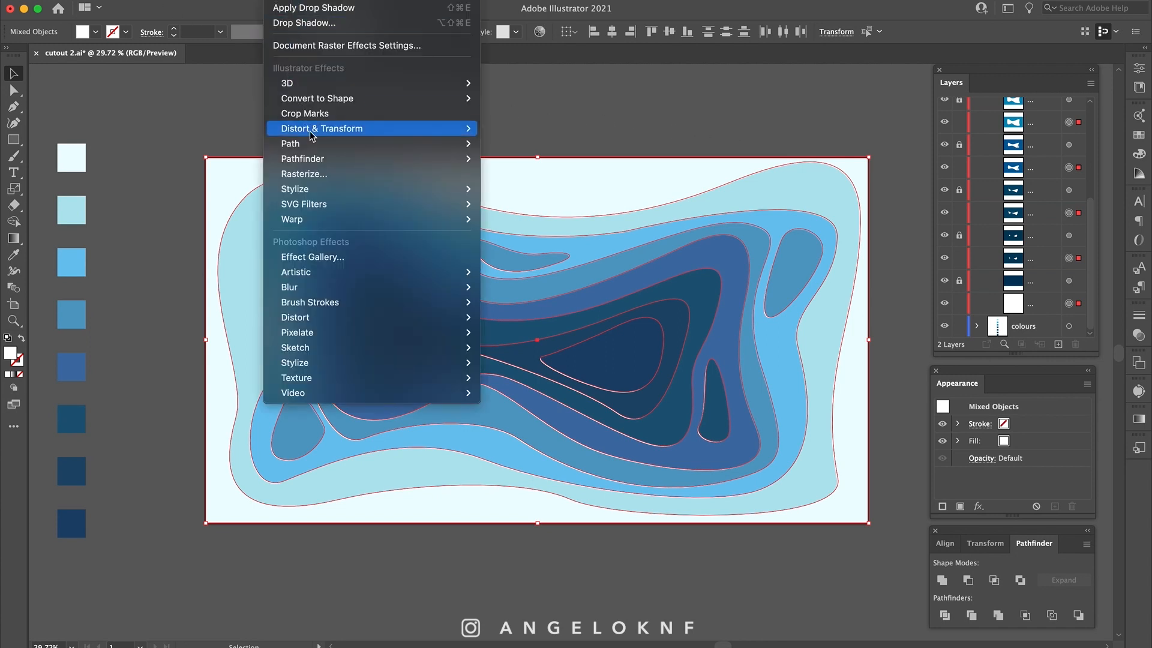
mouse_move(295, 188)
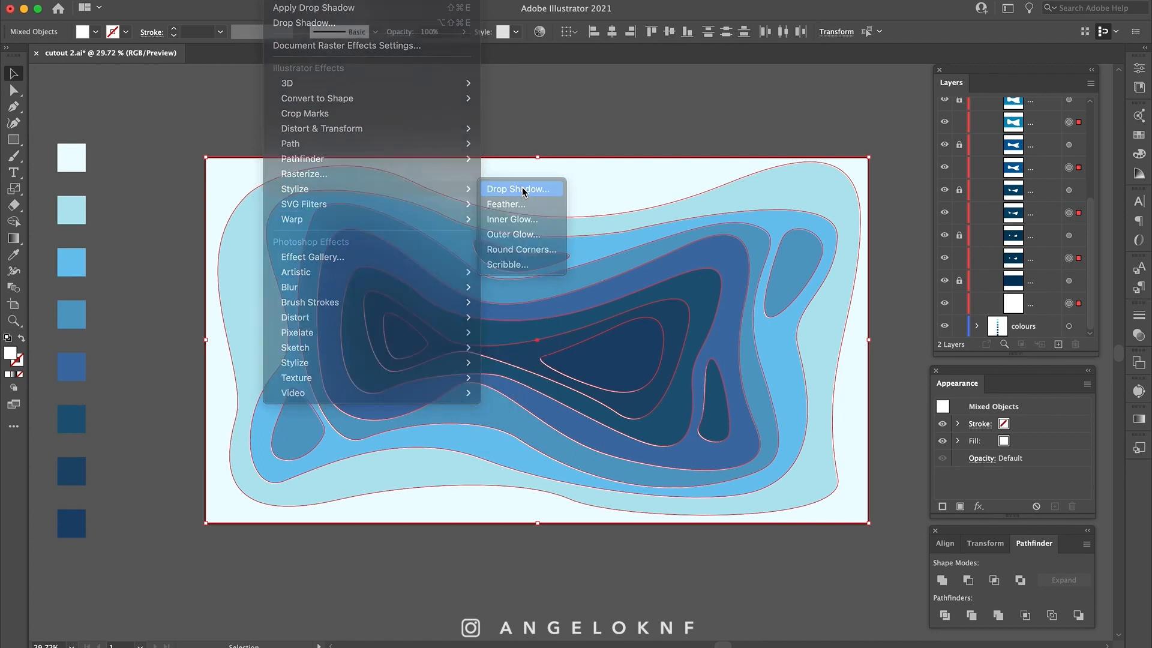
Step: Apply a Drop Shadow: Multiply 50%, X -20 px, Y 21 px, Blur 17 px
click(518, 188)
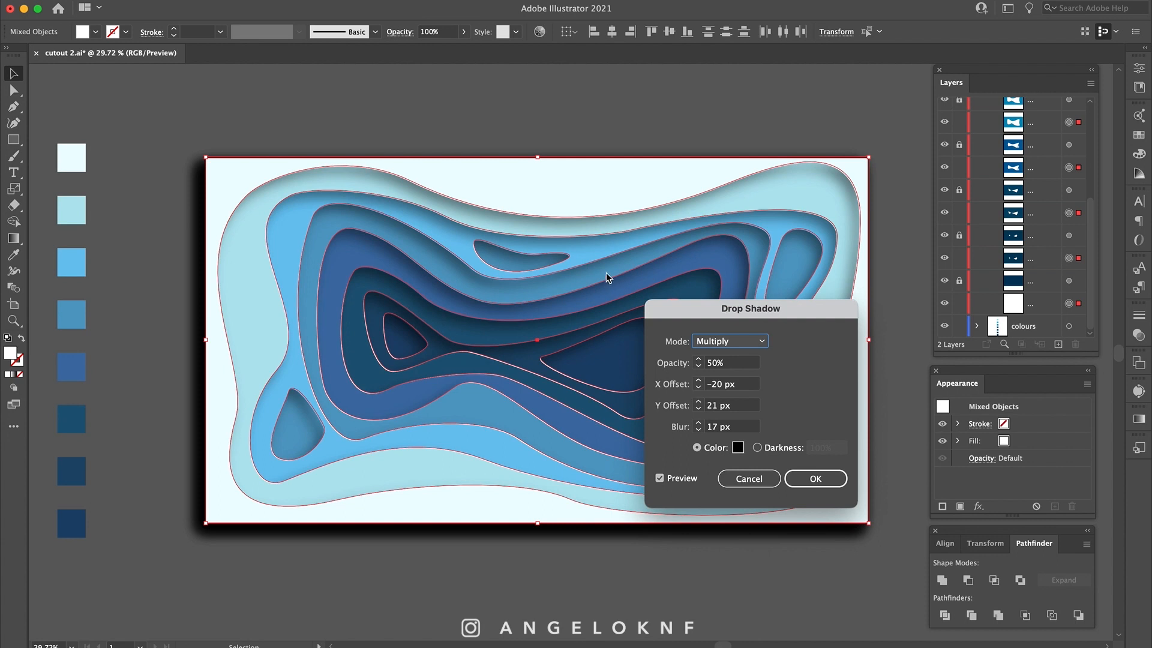
mouse_move(608, 286)
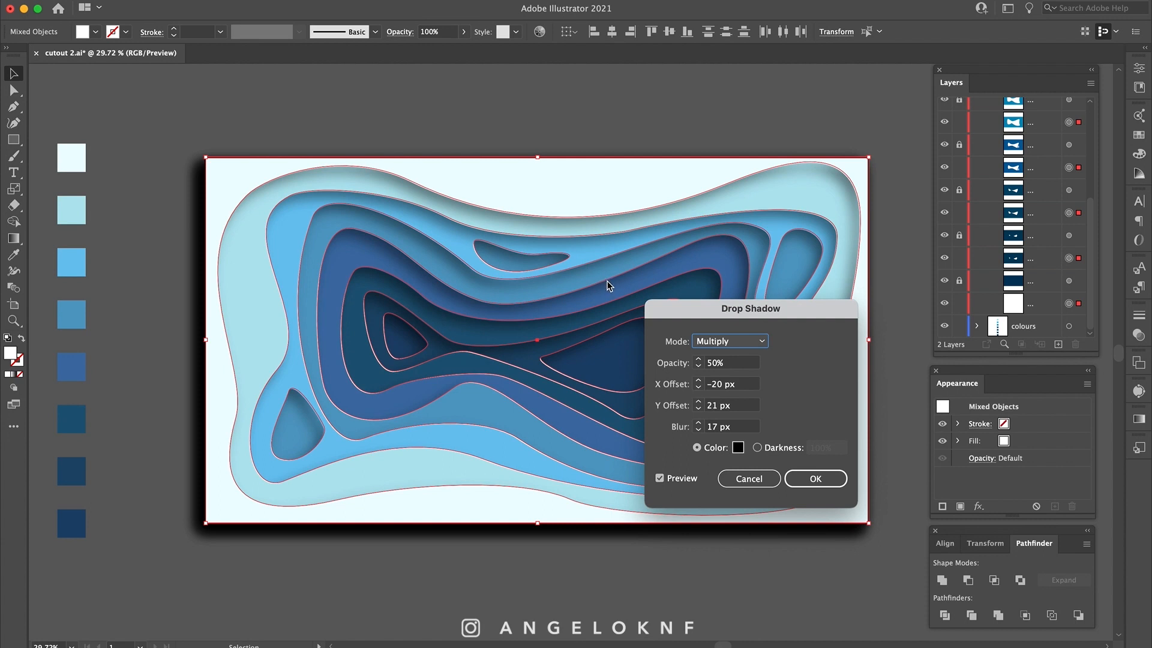
click(814, 479)
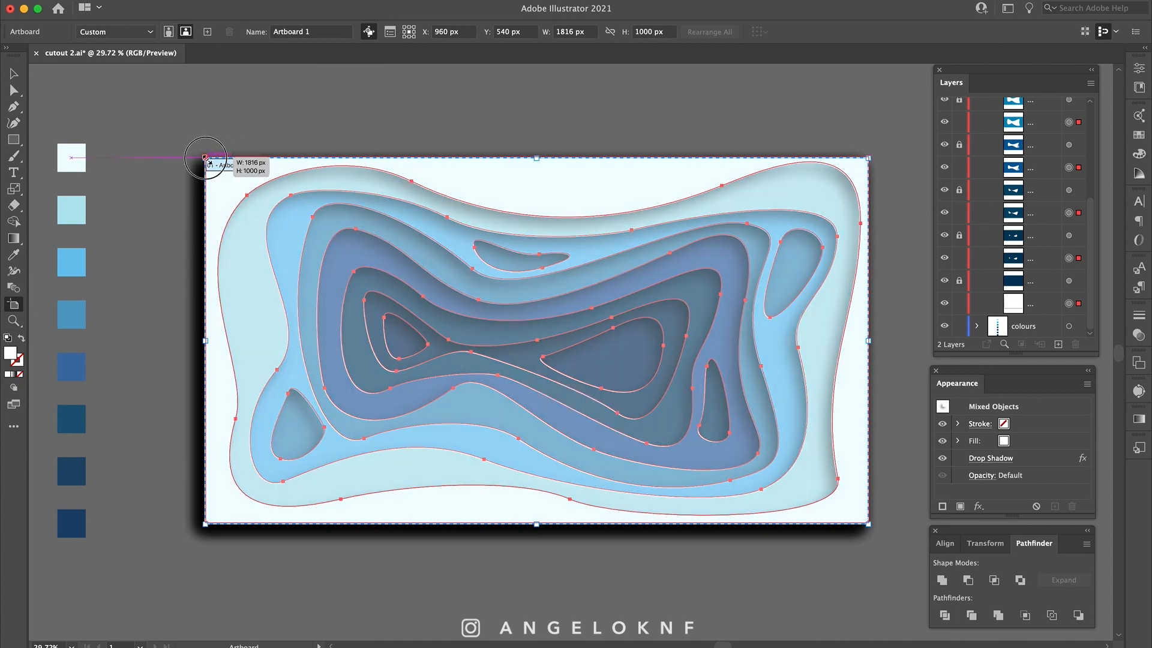
Step: Drag the artboard's top-left corner inward to roughly 1682 × 894 px, then head to File for export
drag(205, 157, 229, 175)
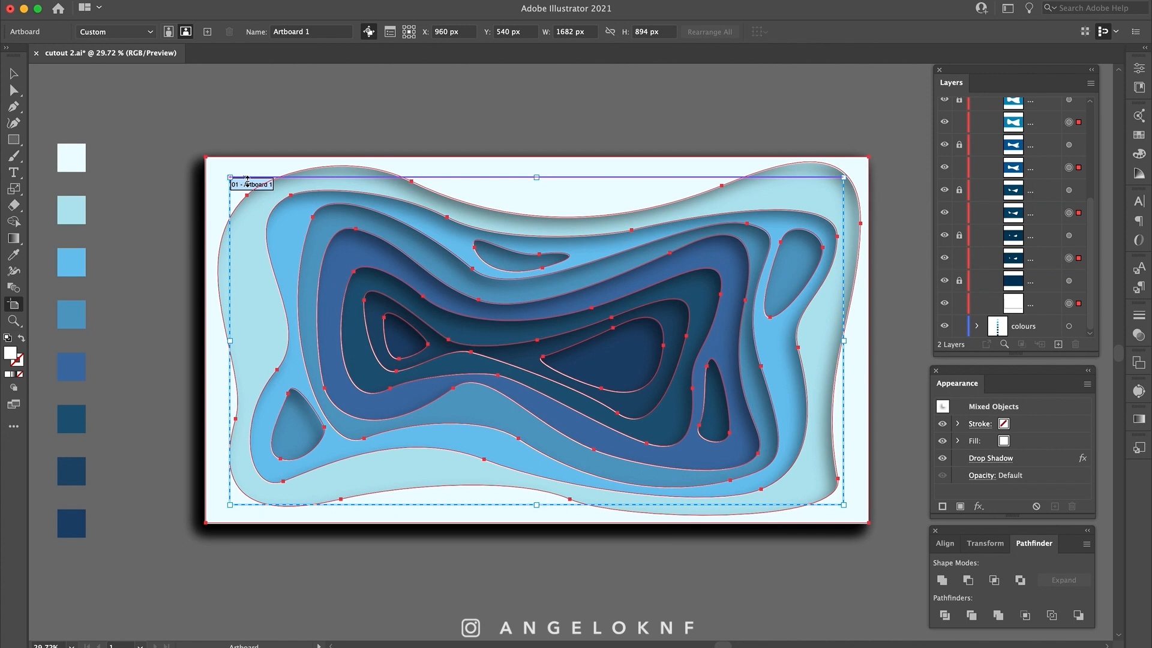
drag(229, 178, 238, 182)
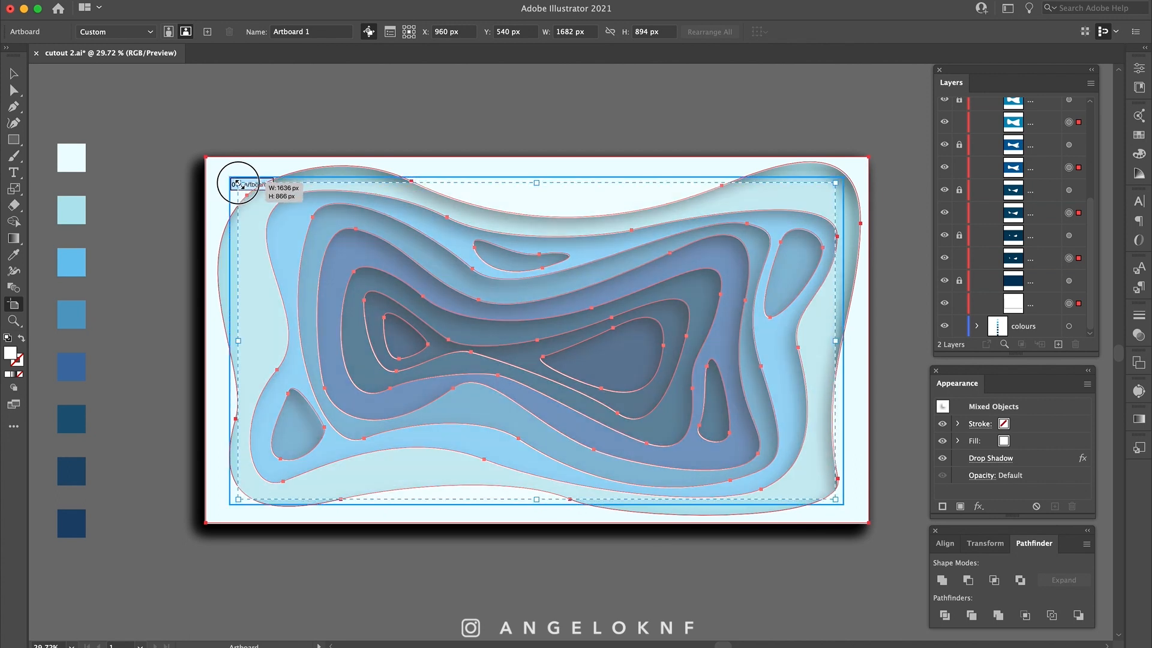
click(93, 9)
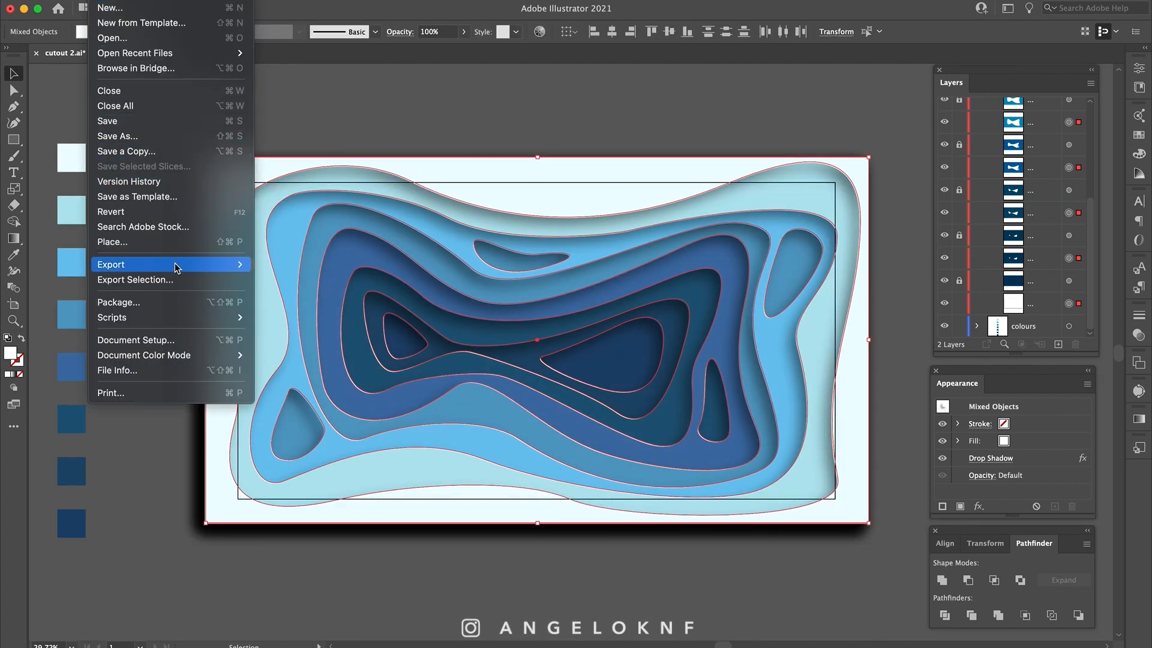